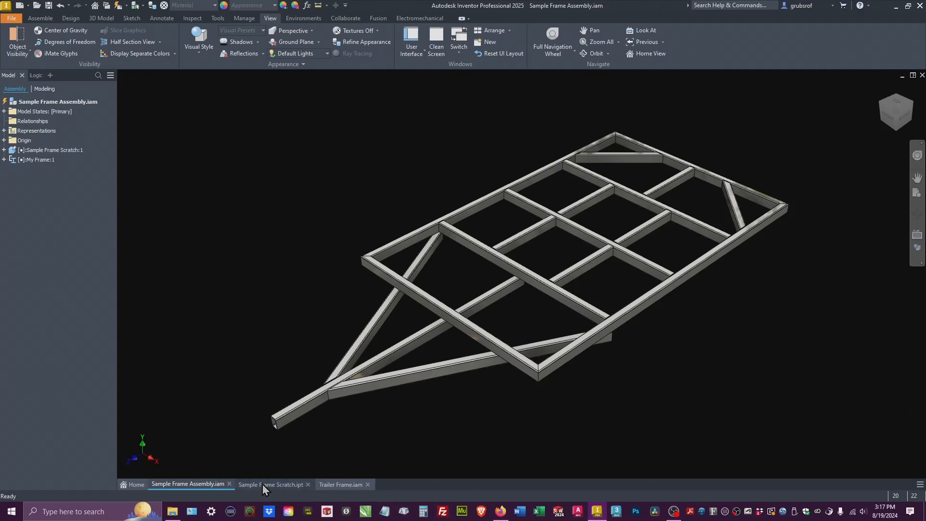
# Step: Switch to the Sample Frame Scratch.ipt document showing the dimensioned trailer skeleton sketch
pyautogui.click(274, 484)
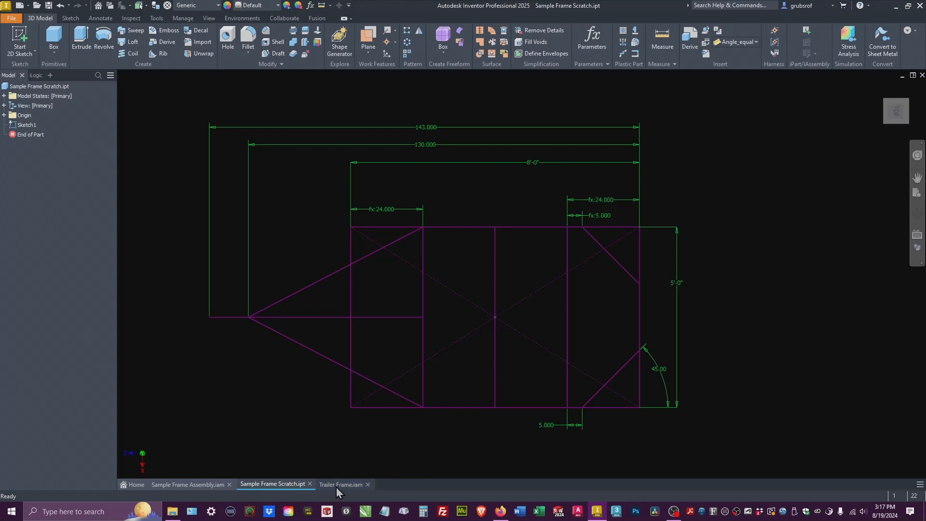
# Step: Place Sample Frame Scratch.ipt as a component in the empty Trailer Frame assembly
pyautogui.click(342, 484)
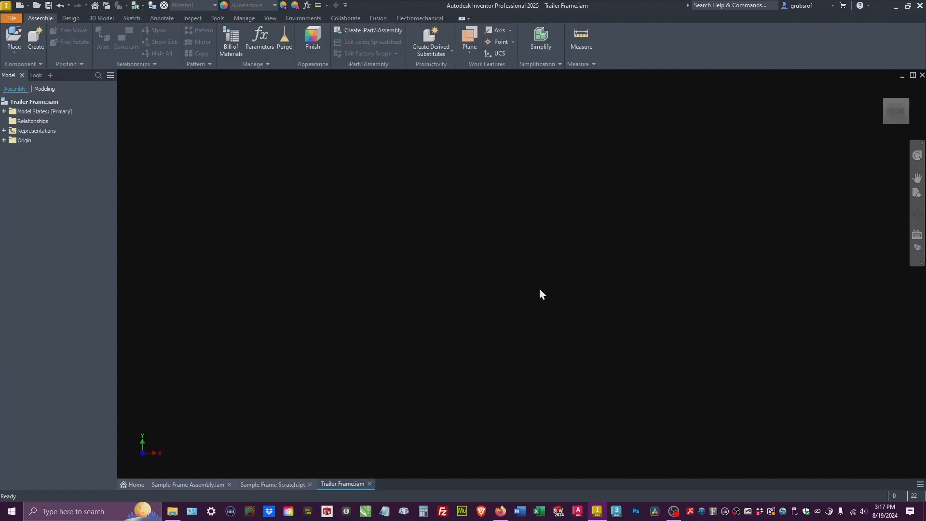
pyautogui.rightClick(542, 294)
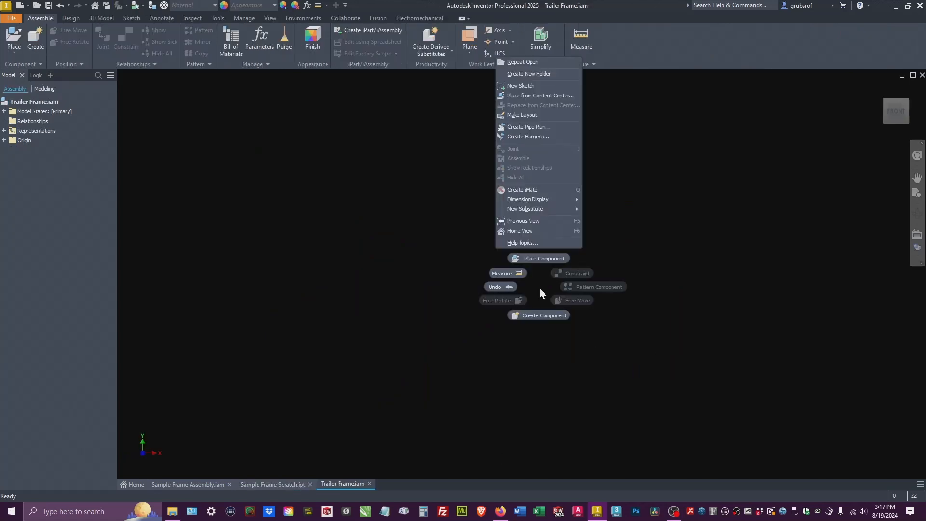
pyautogui.click(531, 302)
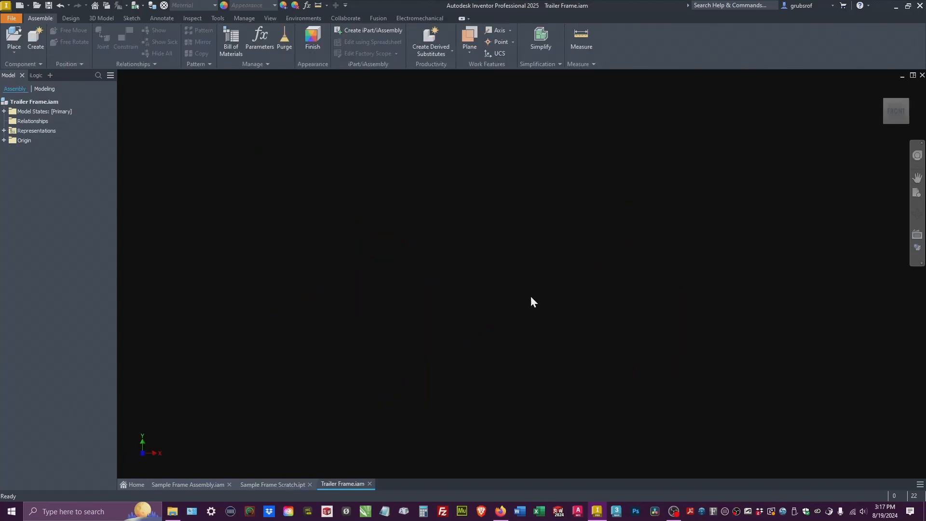
pyautogui.click(13, 40)
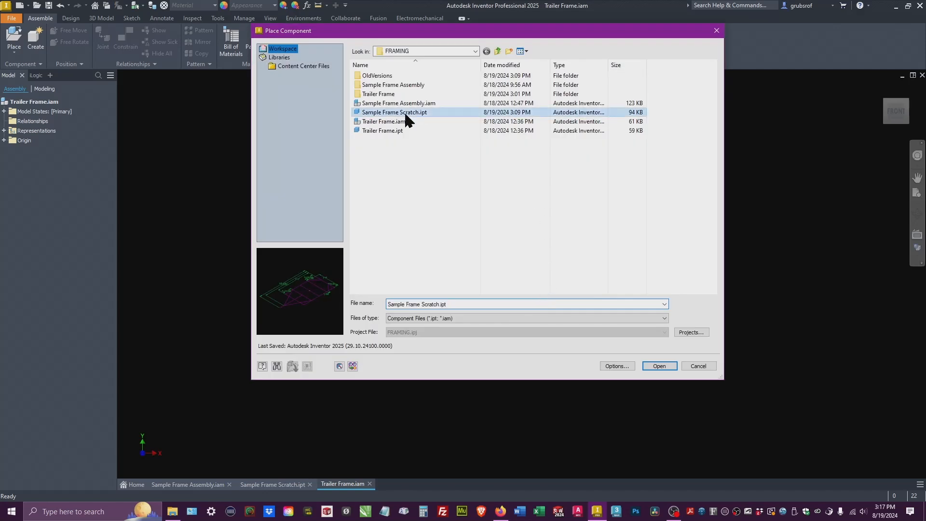
pyautogui.click(659, 366)
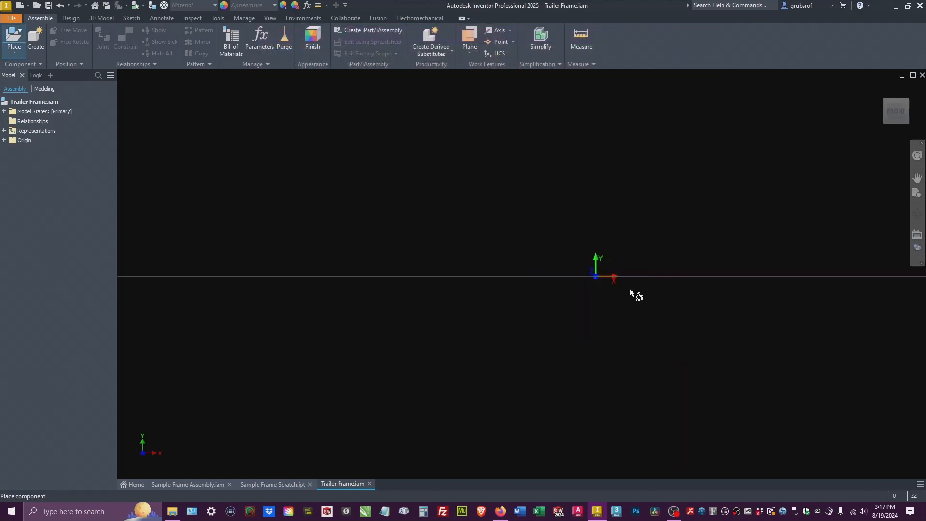
pyautogui.click(614, 307)
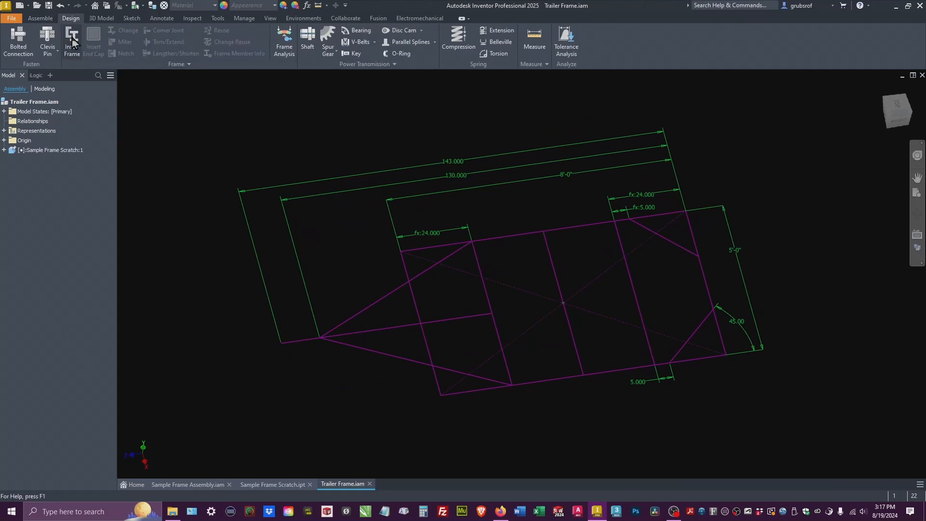
# Step: Start Insert Frame for ANSI 3 x 2 x 1/8 rectangular tubes on the bed lines
pyautogui.click(71, 41)
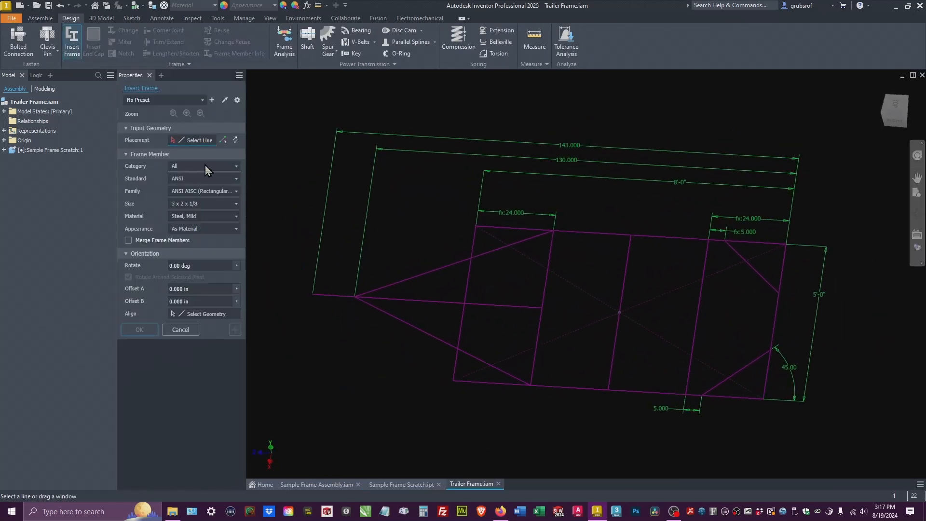
pyautogui.moveTo(217, 218)
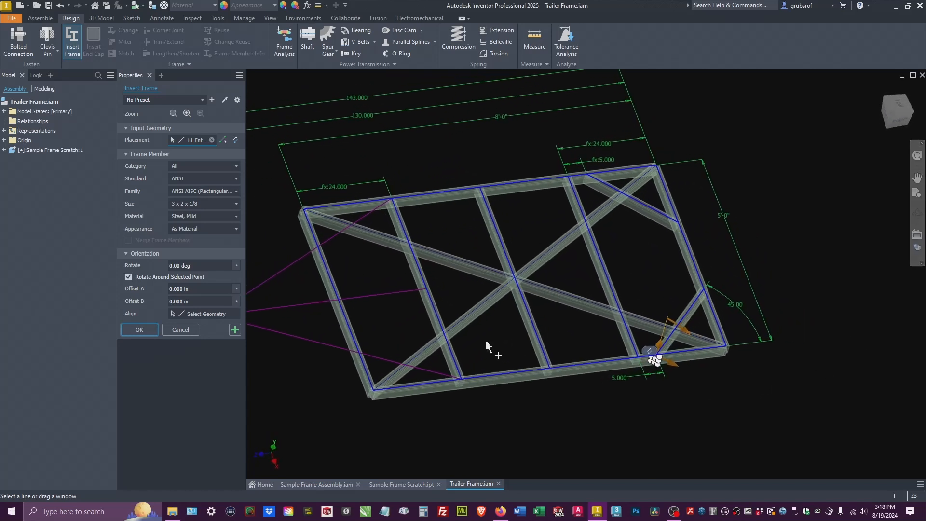
pyautogui.moveTo(490, 345)
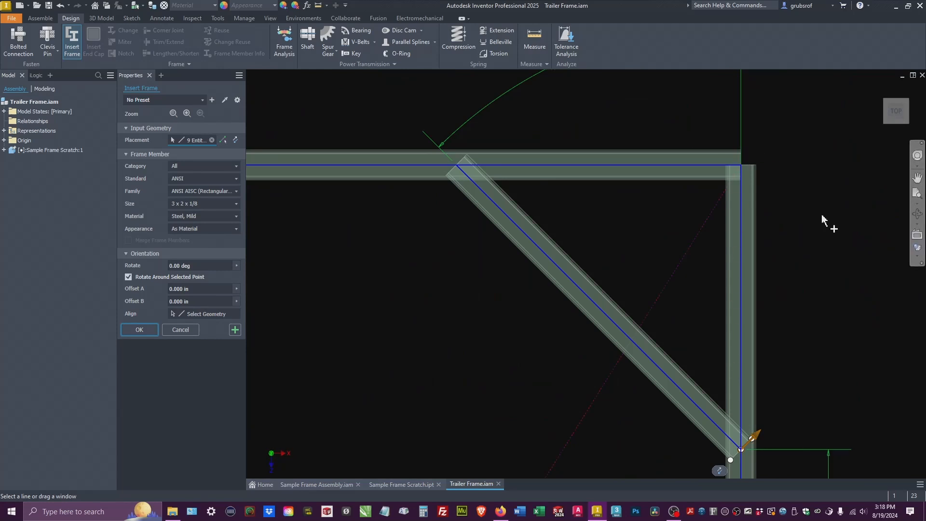
pyautogui.moveTo(762, 231)
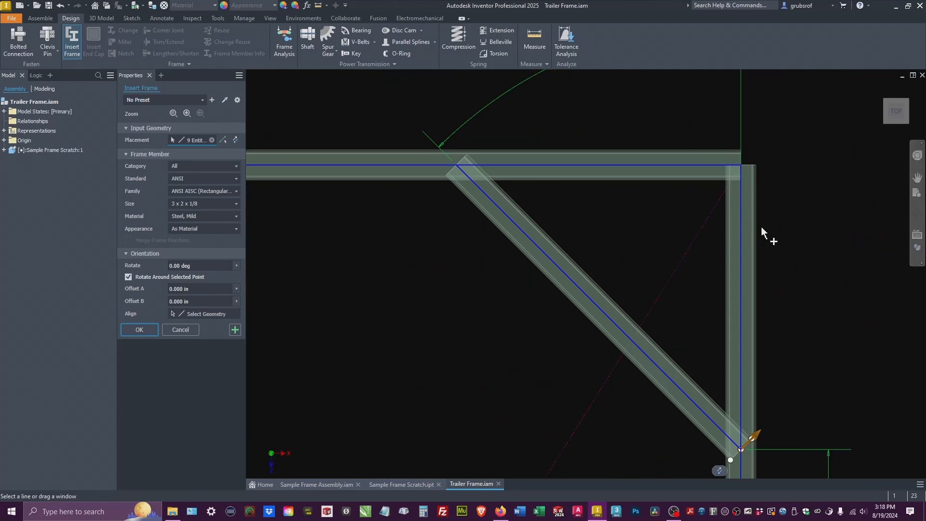
pyautogui.moveTo(735, 310)
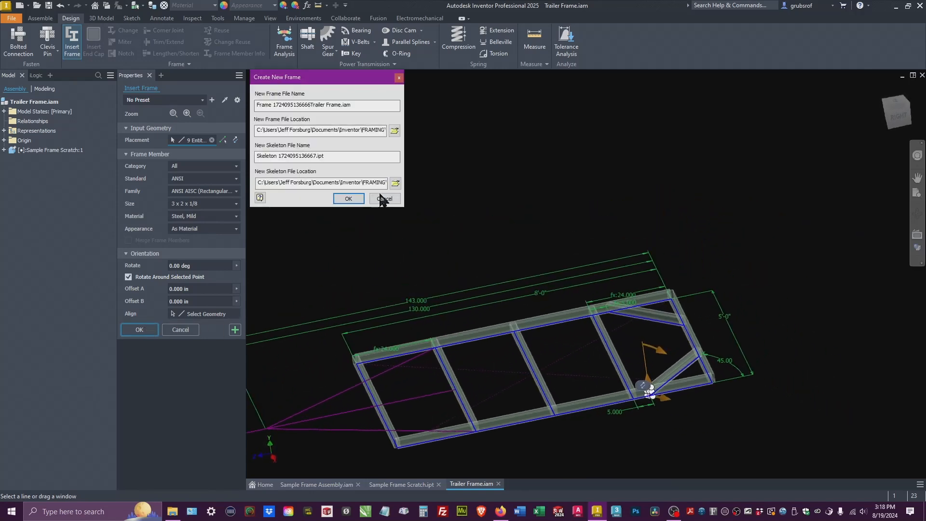
# Step: Name the new frame T and accept member names, generating nine 3 x 2 x 1/8 tubes
pyautogui.click(326, 105)
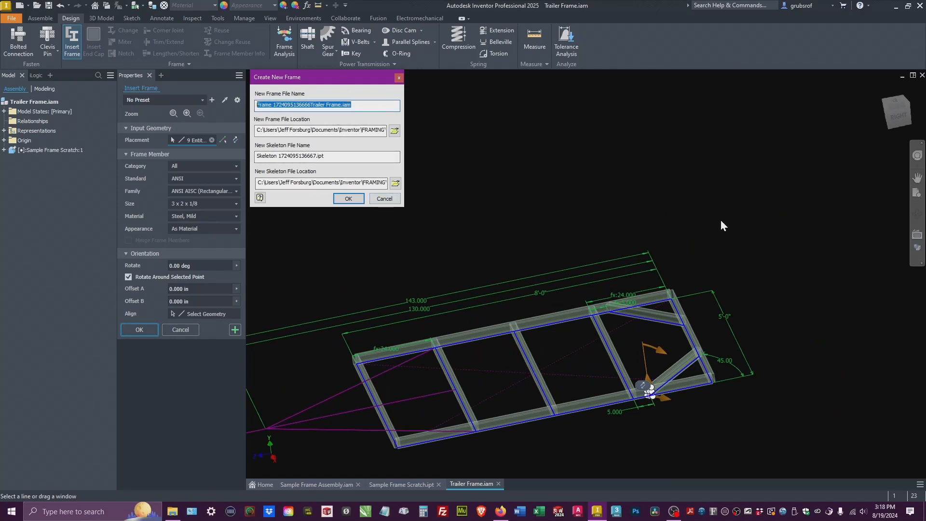
pyautogui.write('T')
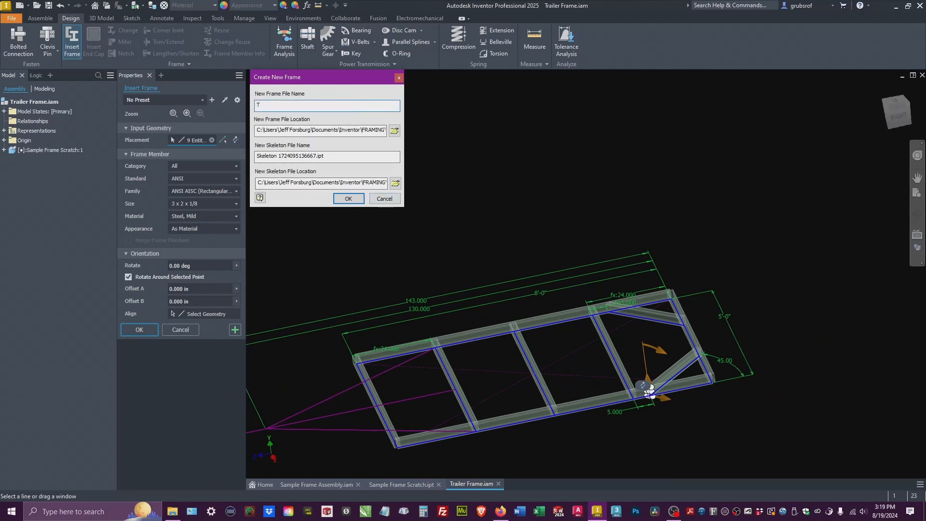
pyautogui.click(348, 198)
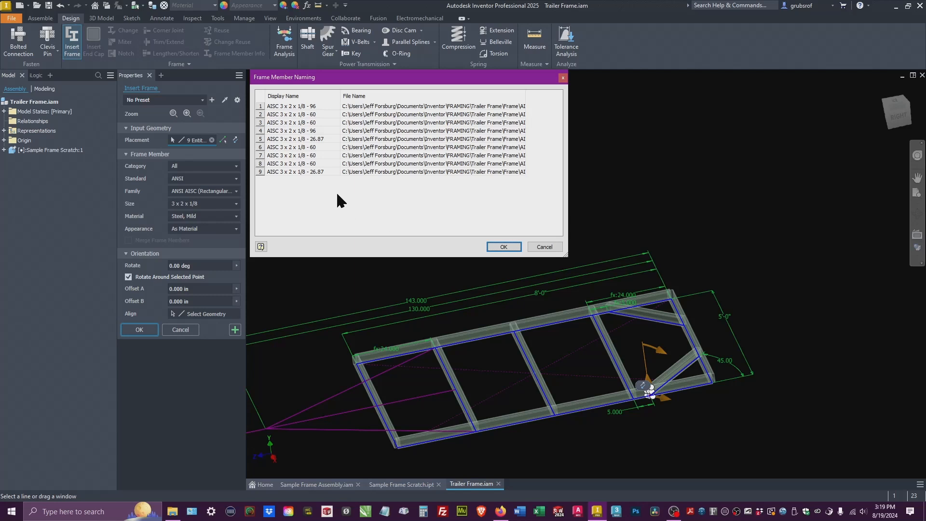
pyautogui.moveTo(266, 166)
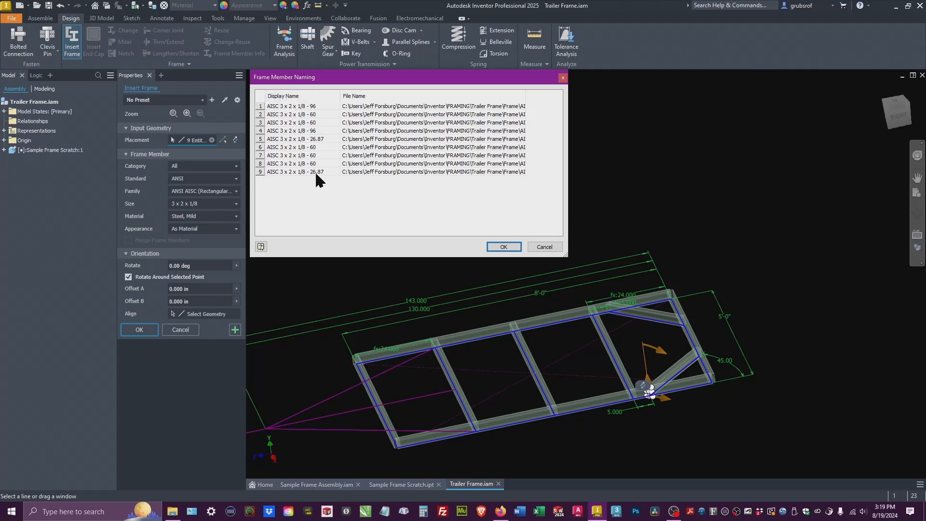
pyautogui.moveTo(534, 226)
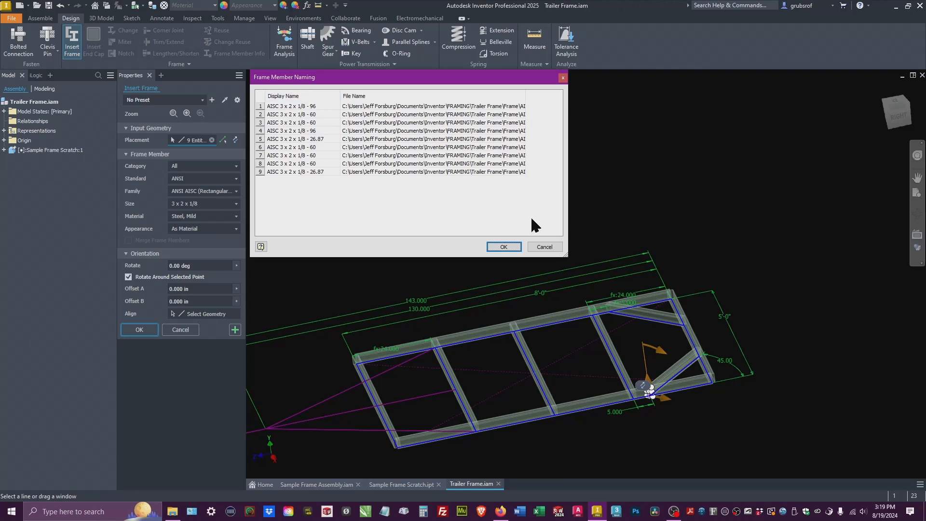
pyautogui.moveTo(422, 213)
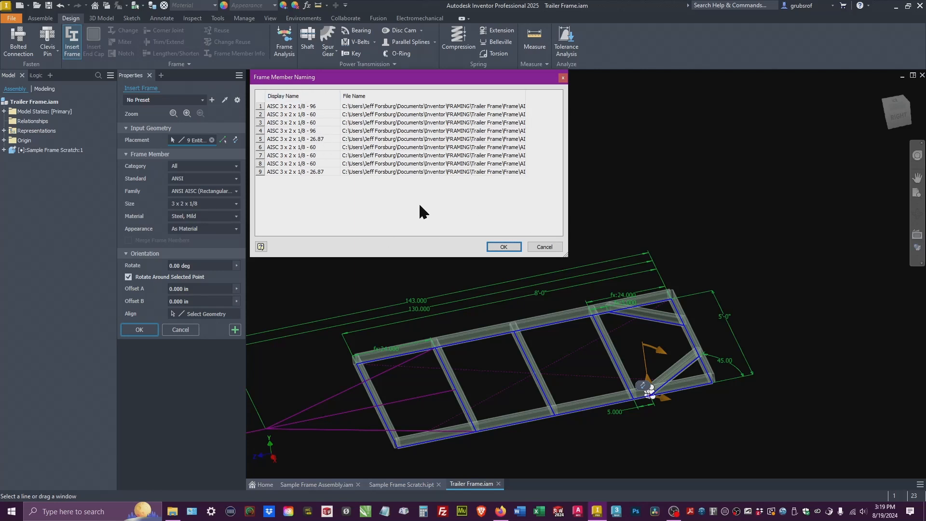
pyautogui.moveTo(353, 161)
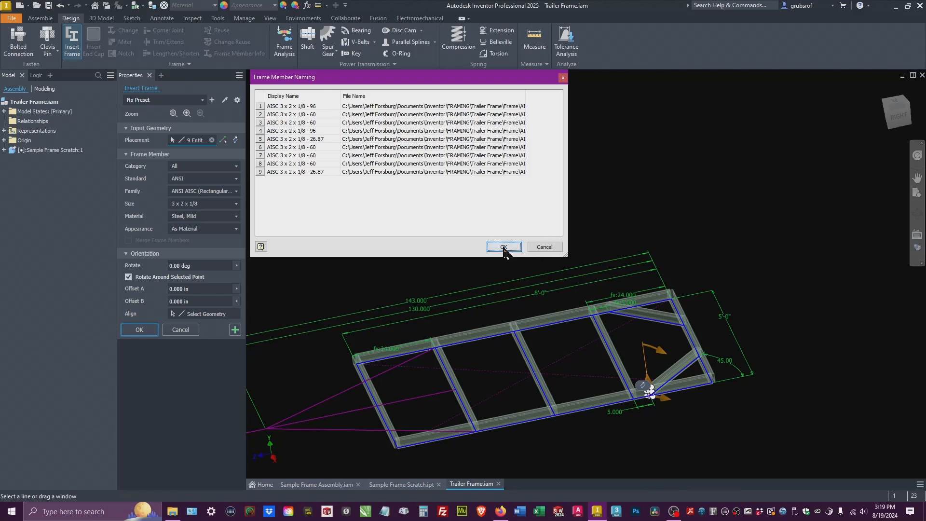
pyautogui.click(503, 246)
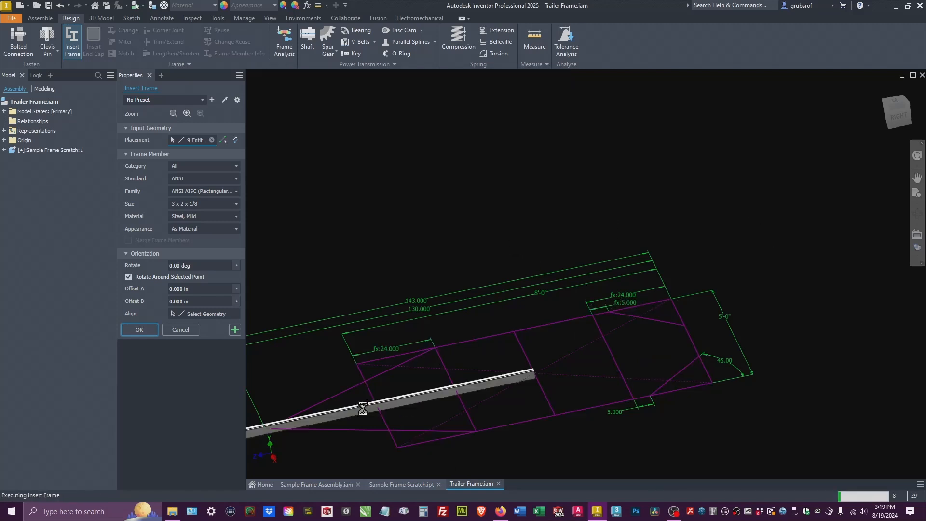
pyautogui.click(139, 329)
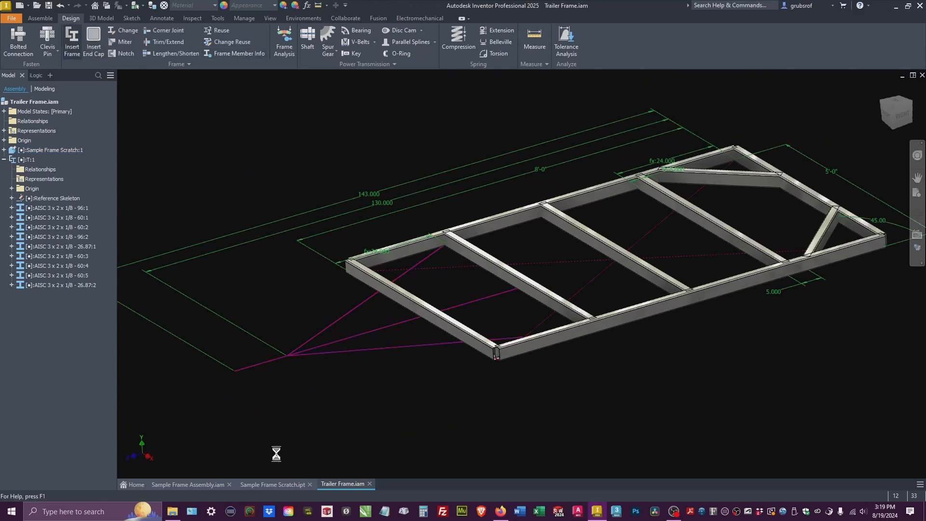
# Step: Insert three 3 x 2 x 1/8 rectangular tube members on the trailer tongue lines
pyautogui.click(71, 41)
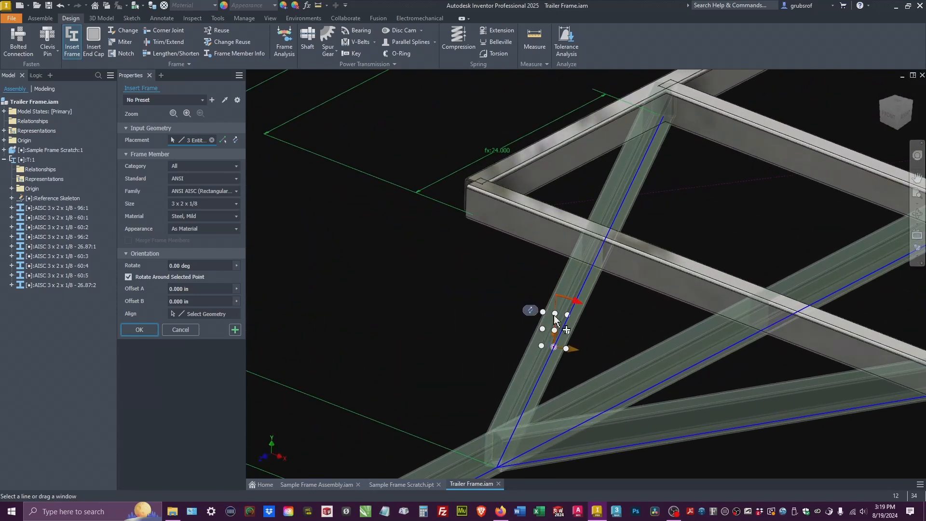
pyautogui.scroll(-3)
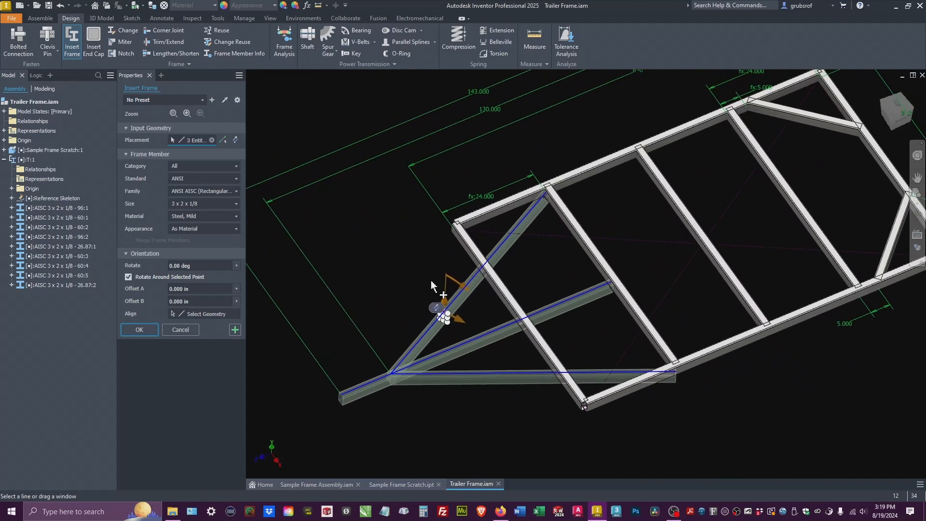
pyautogui.click(139, 330)
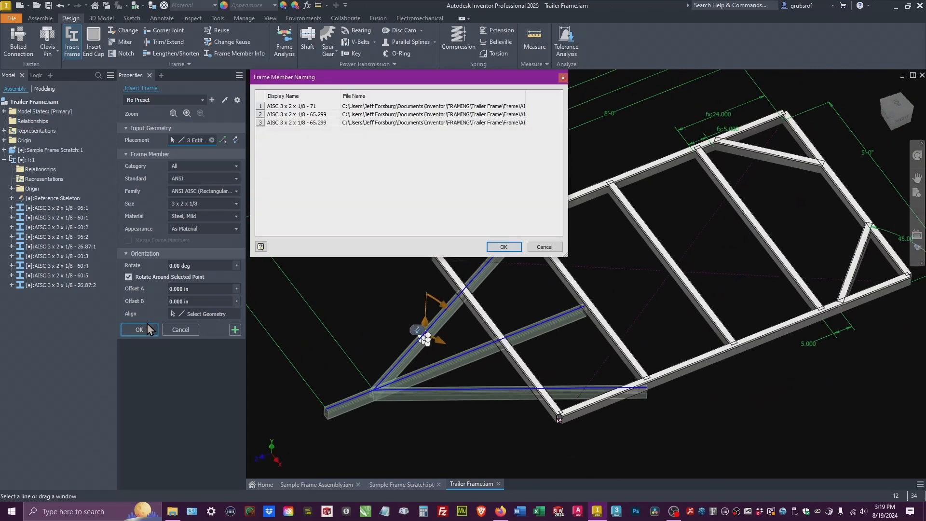
pyautogui.click(502, 246)
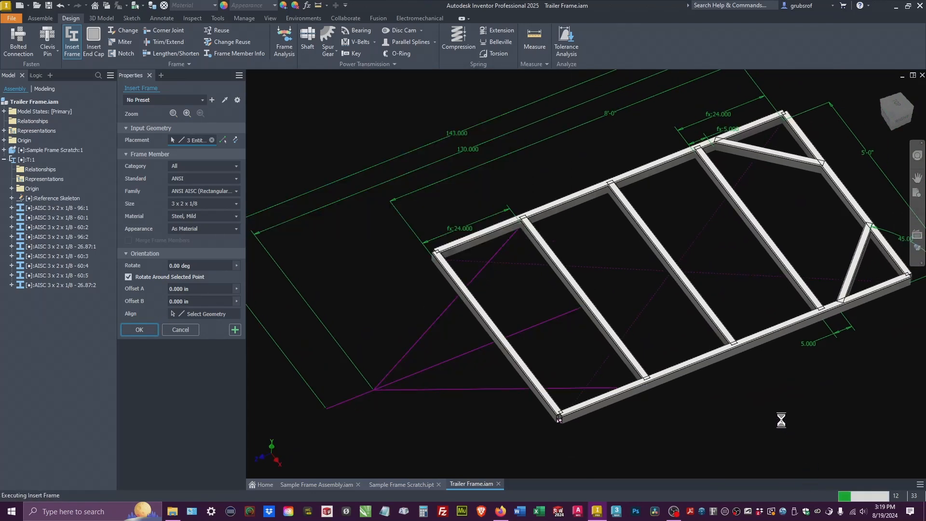
pyautogui.click(139, 330)
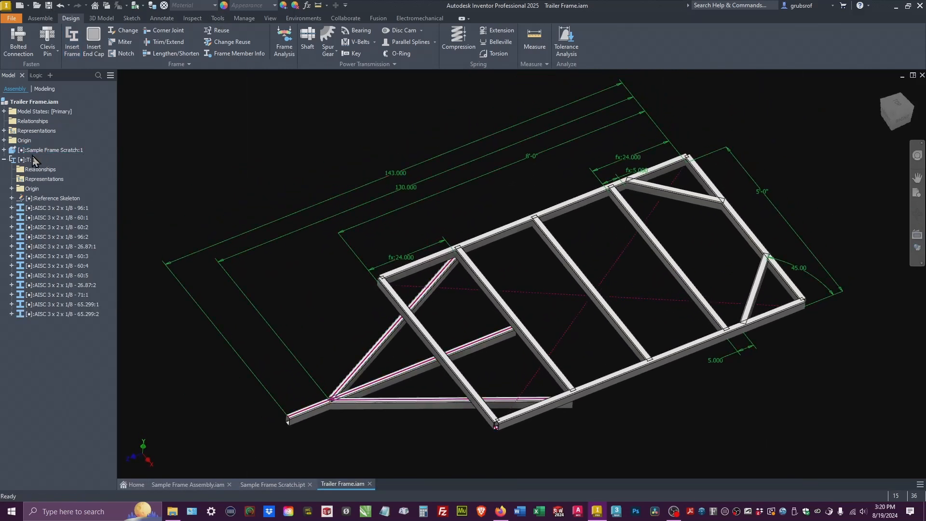
# Step: Turn off Sketch1 visibility in Sample Frame Scratch to hide the skeleton lines
pyautogui.click(5, 150)
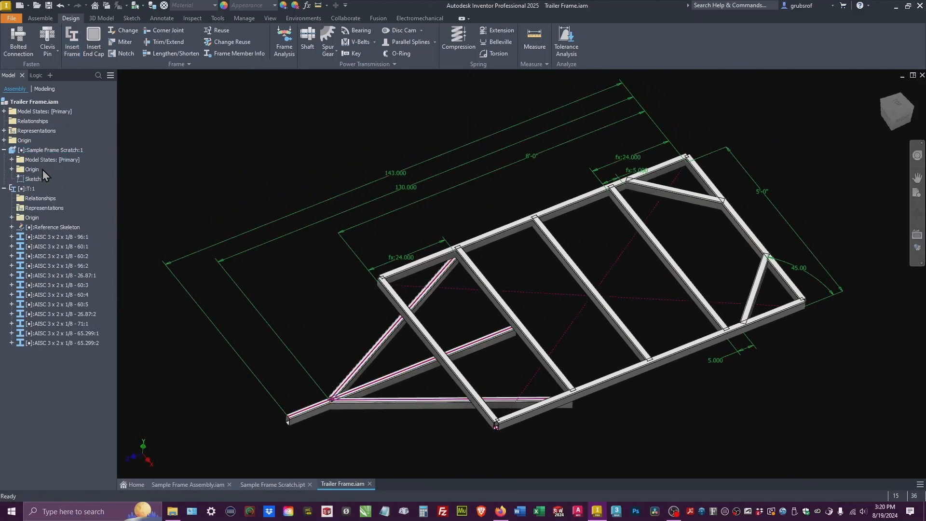
pyautogui.rightClick(33, 178)
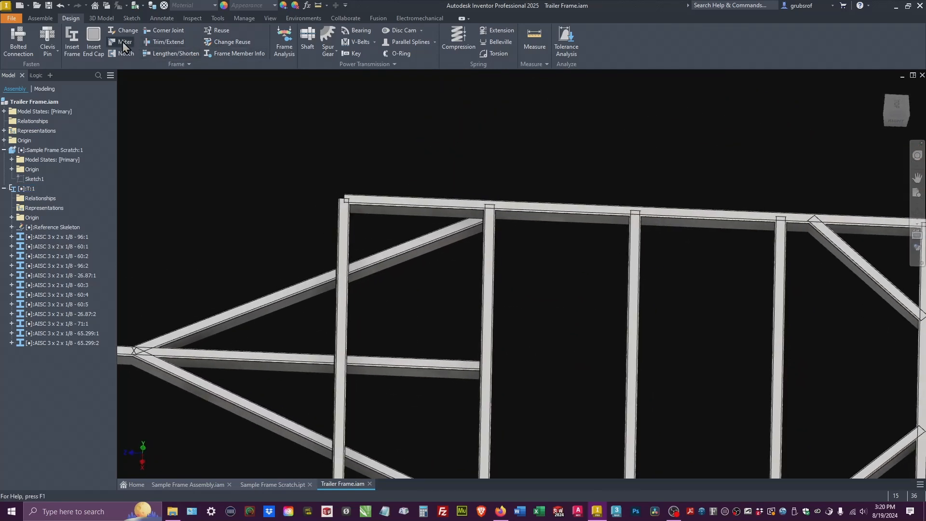
# Step: Miter two outer corners of the rectangular perimeter frame
pyautogui.click(125, 42)
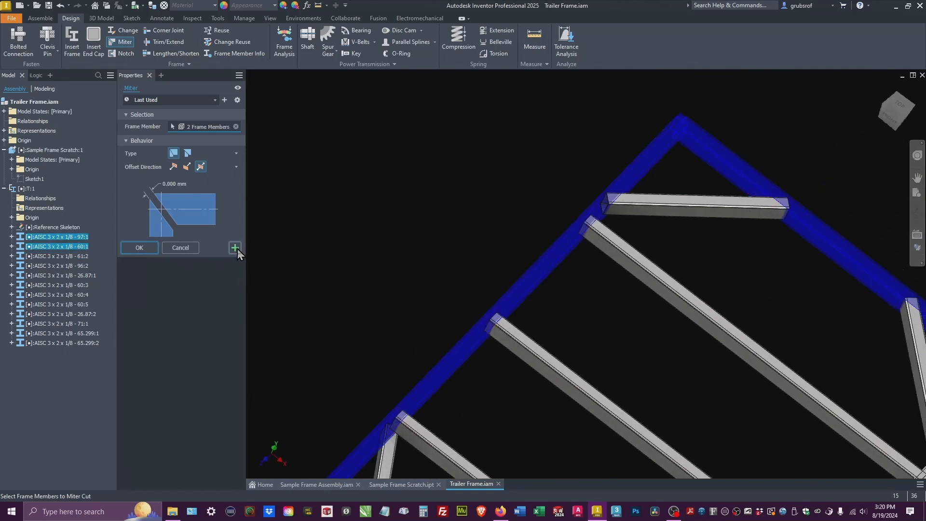
pyautogui.click(235, 247)
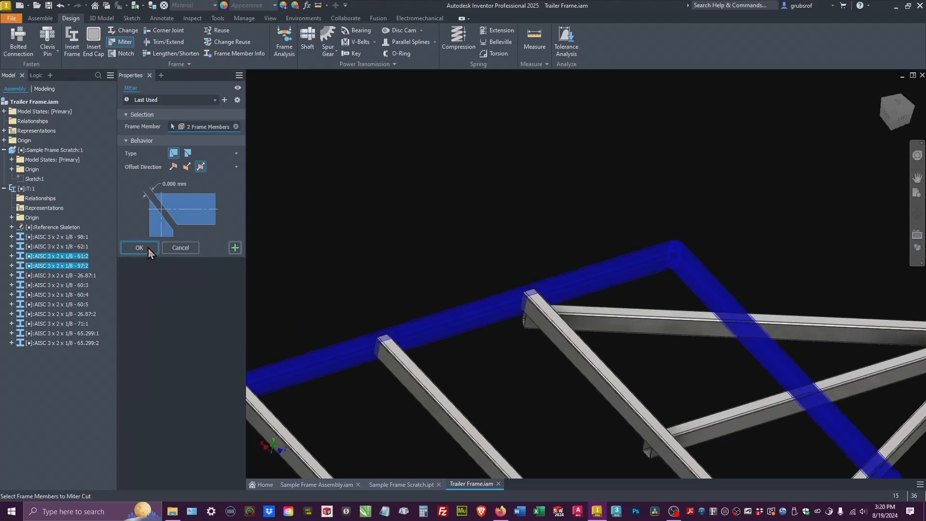
pyautogui.click(139, 247)
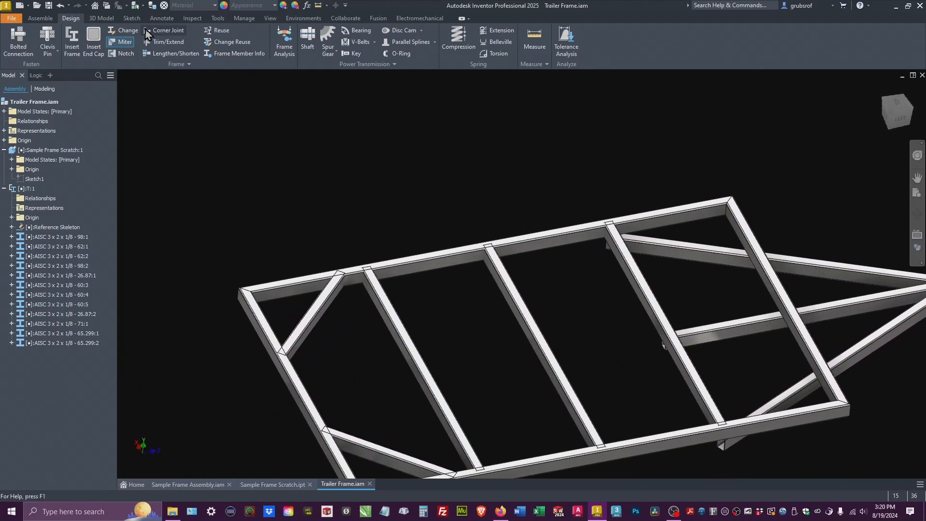
# Step: Trim or extend the crossmembers to the faces of both side rails
pyautogui.click(170, 41)
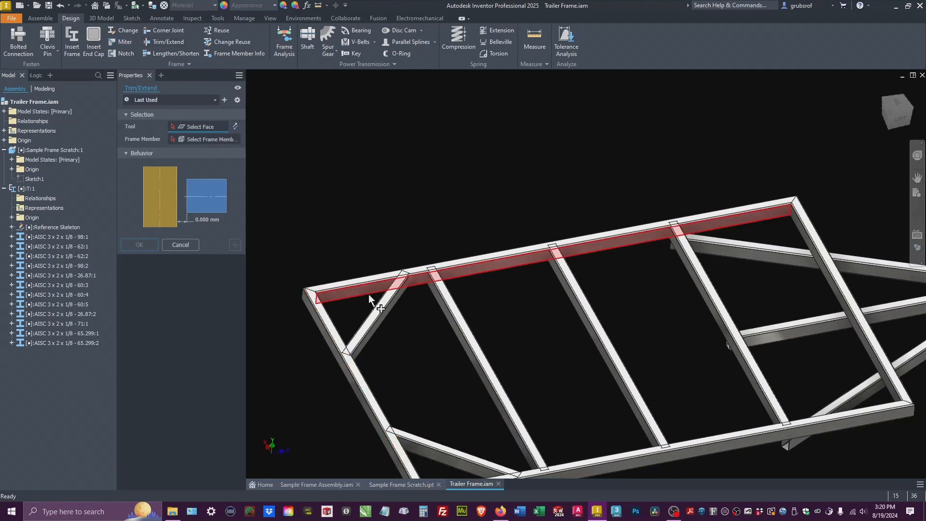
pyautogui.click(371, 298)
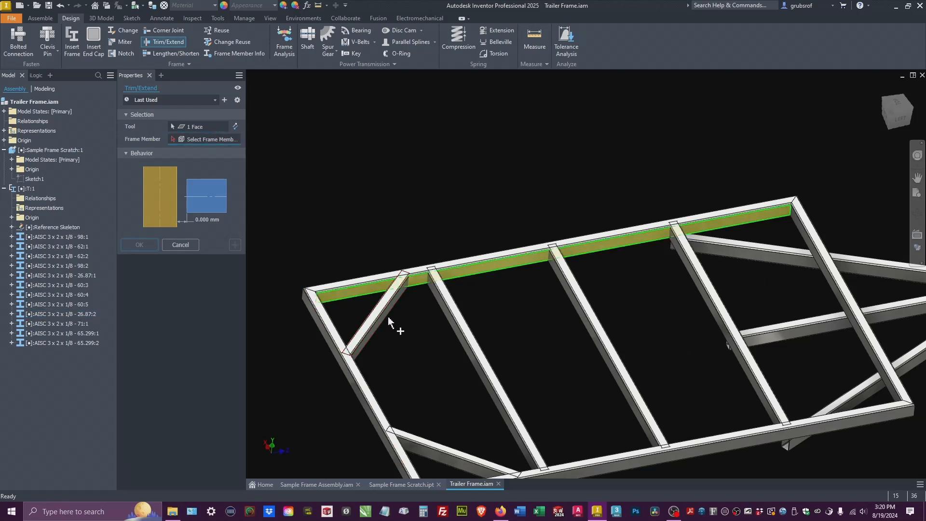
pyautogui.moveTo(353, 318)
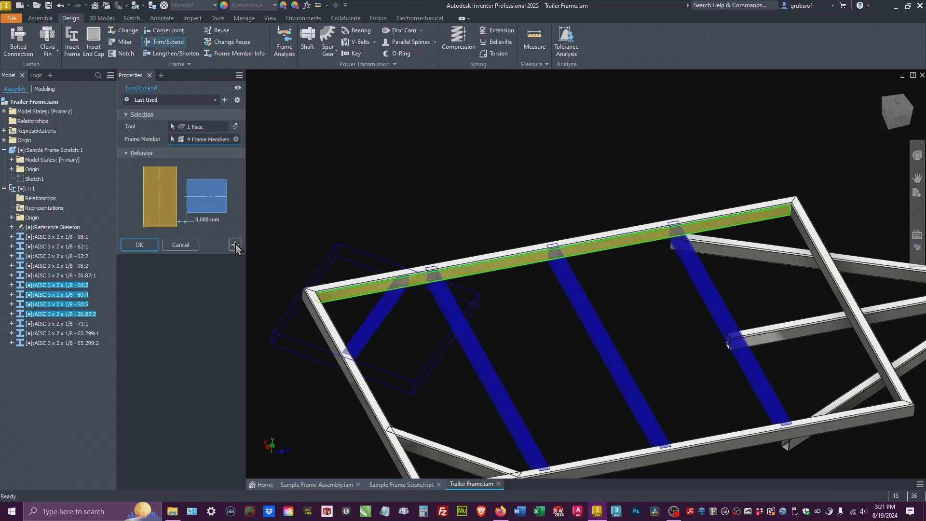
pyautogui.click(235, 245)
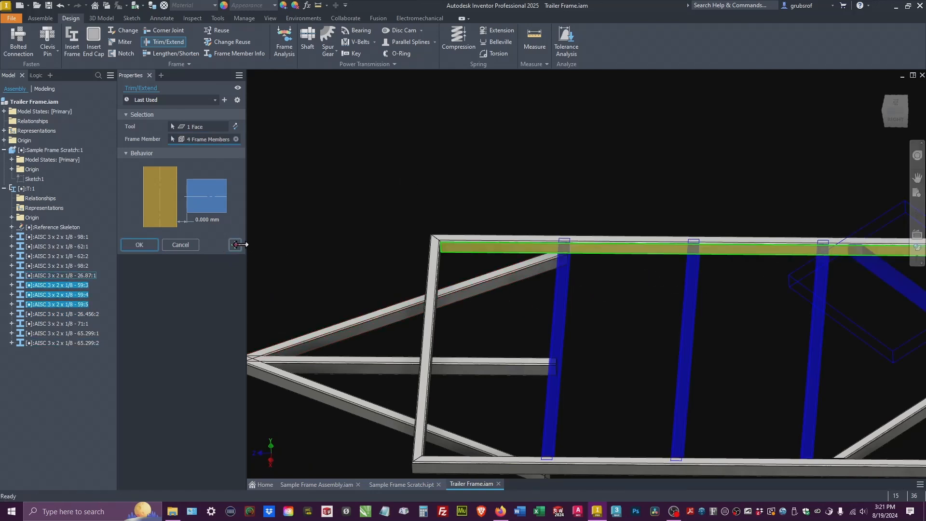
pyautogui.click(139, 245)
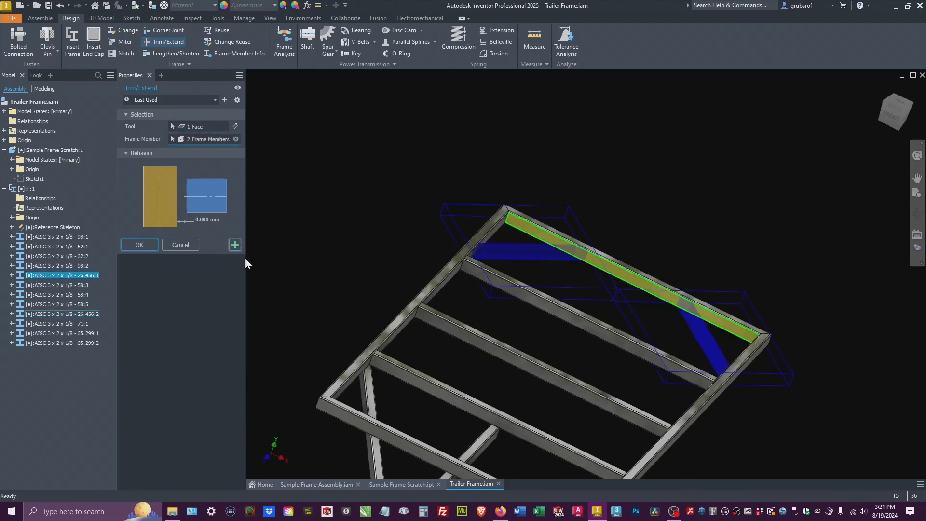
pyautogui.click(139, 245)
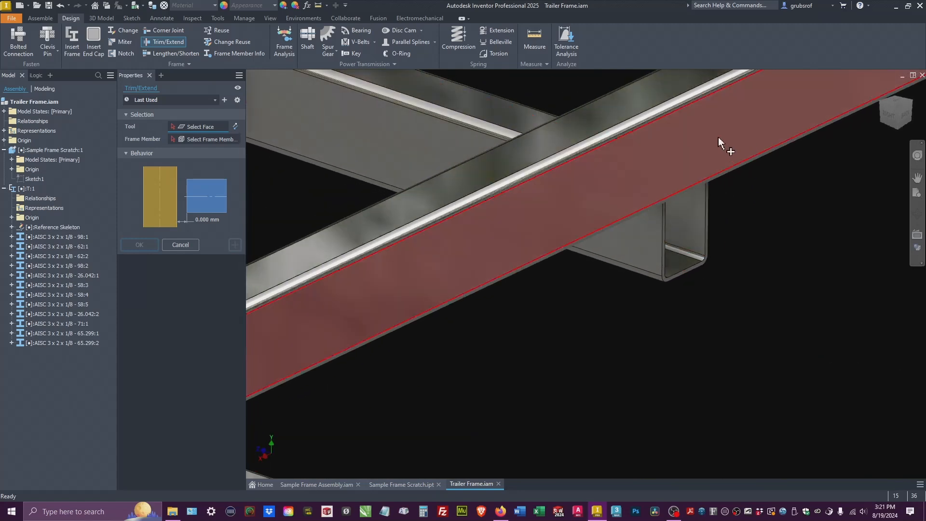
# Step: Trim the tongue tube to the adjoining rail face and finish Trim/Extend
pyautogui.click(720, 145)
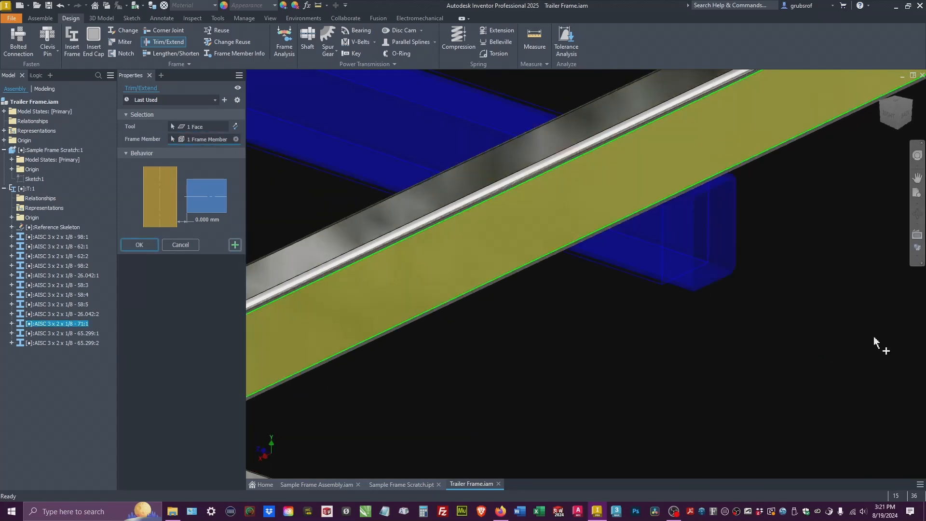
pyautogui.moveTo(381, 234)
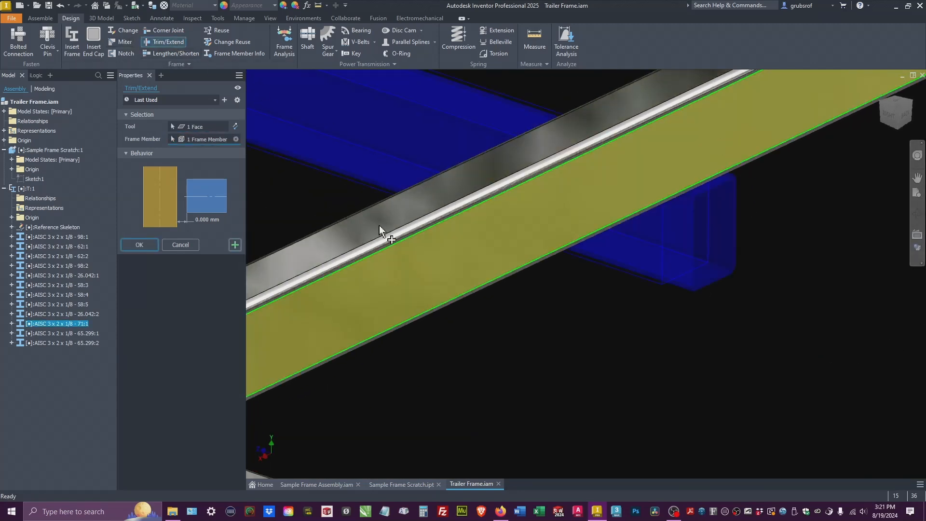
pyautogui.click(139, 245)
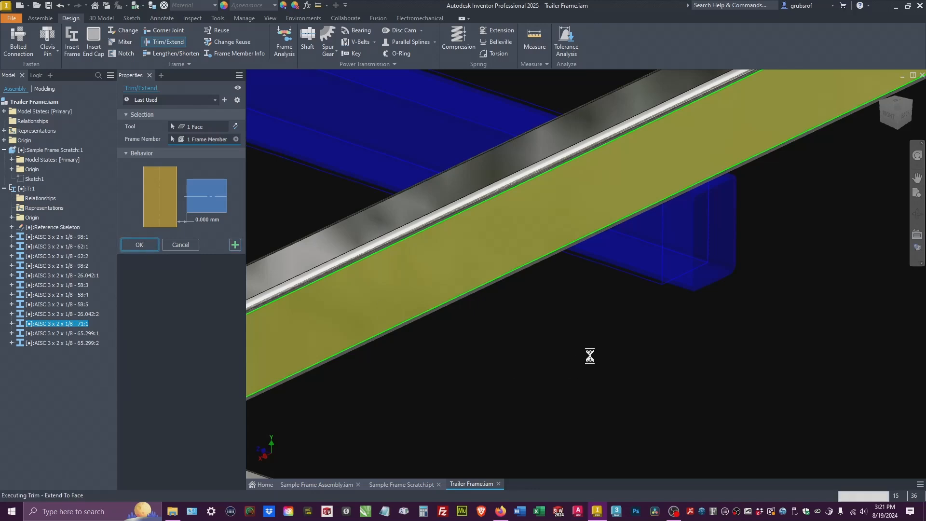
pyautogui.click(139, 245)
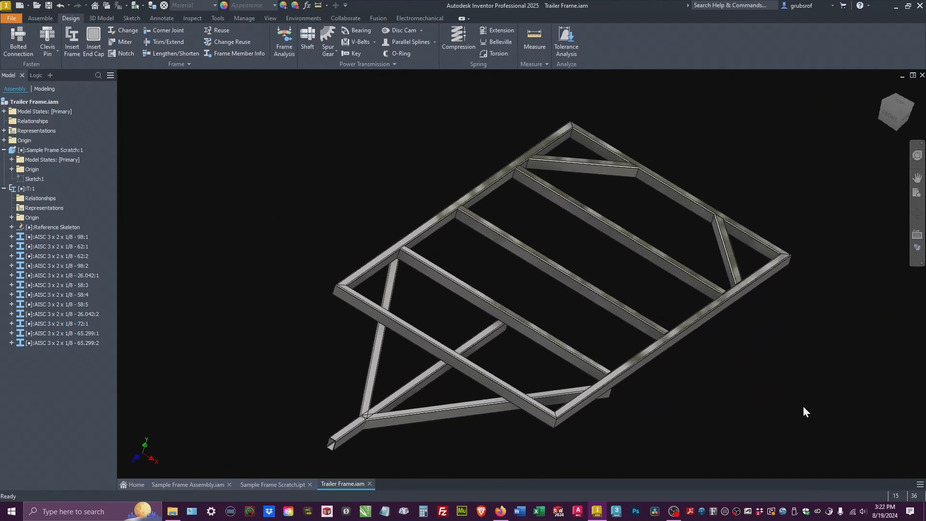
pyautogui.moveTo(352, 171)
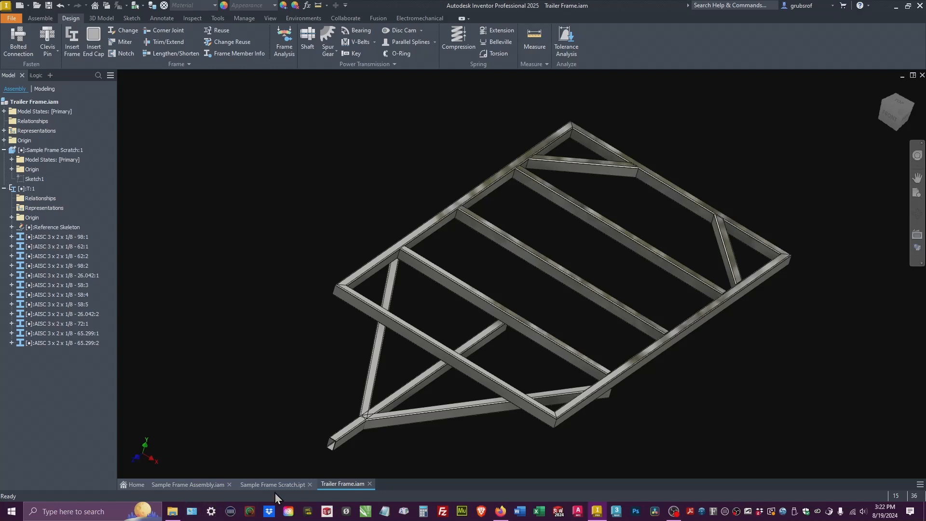
# Step: Draw two longitudinal stringer lines between the central crossmembers in the skeleton sketch
pyautogui.click(273, 484)
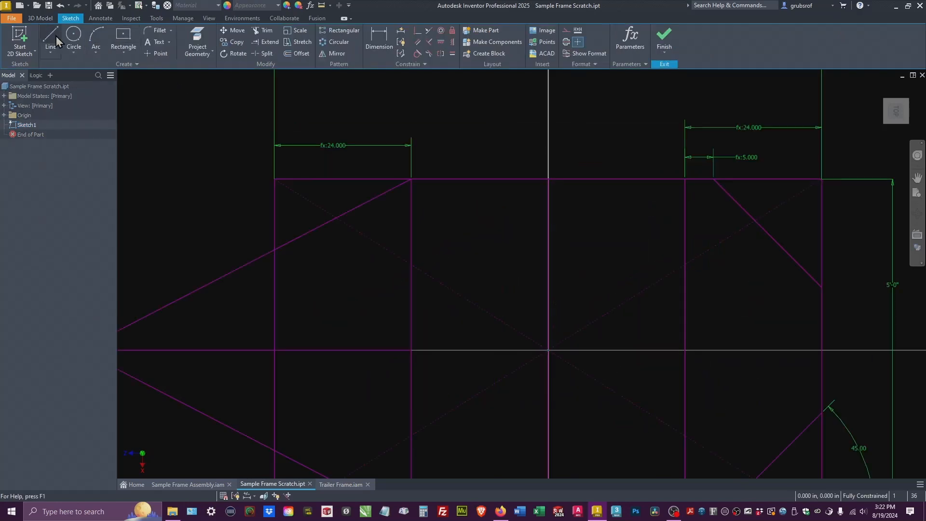
pyautogui.click(50, 38)
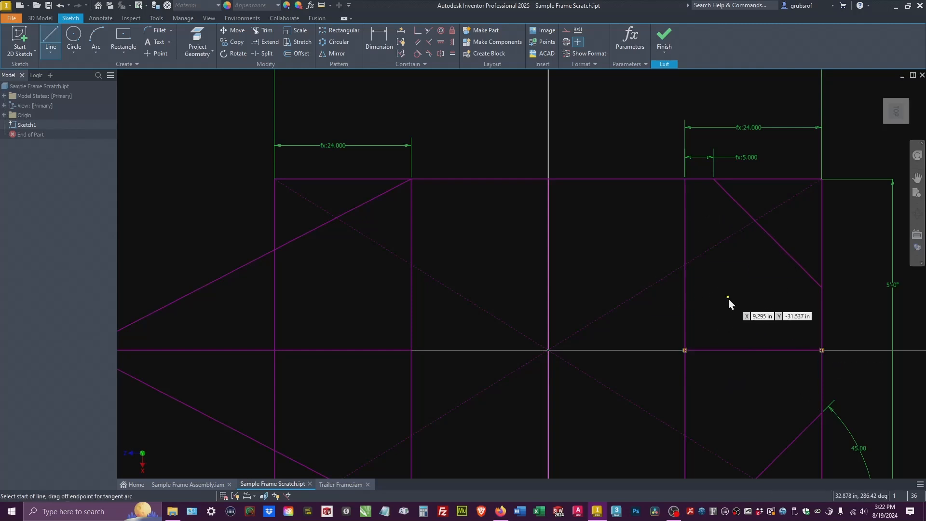
pyautogui.moveTo(416, 242)
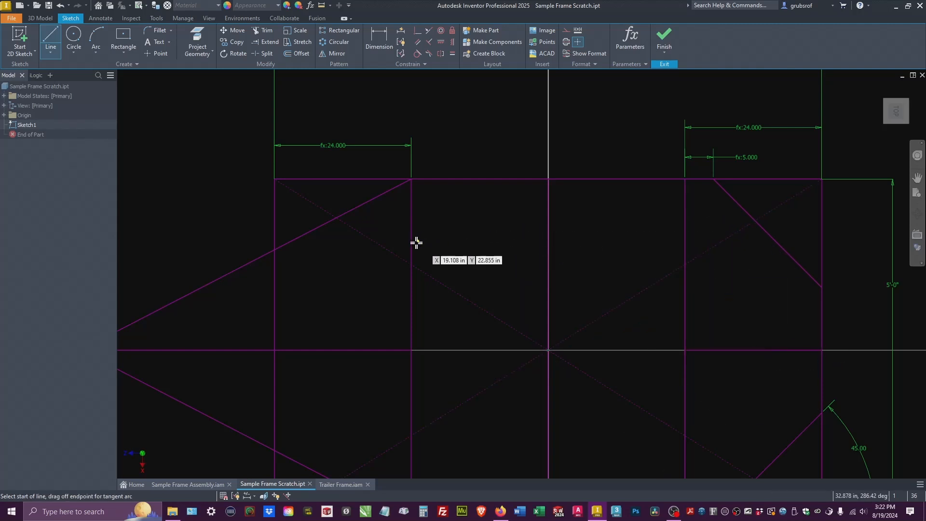
pyautogui.click(411, 248)
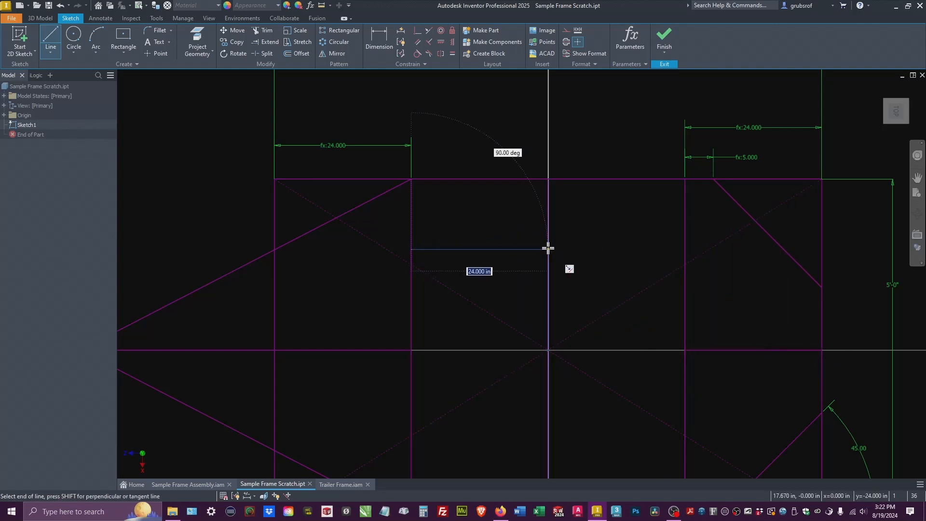
pyautogui.click(547, 249)
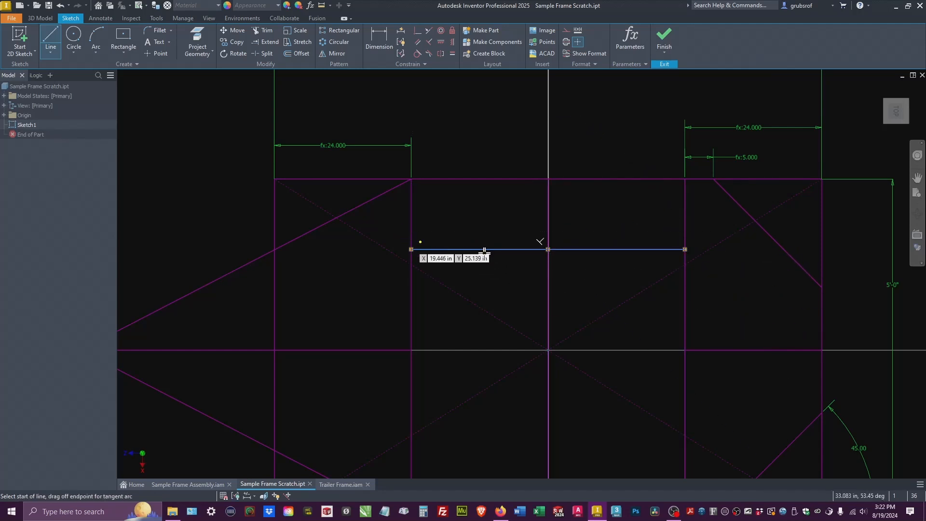
pyautogui.moveTo(600, 274)
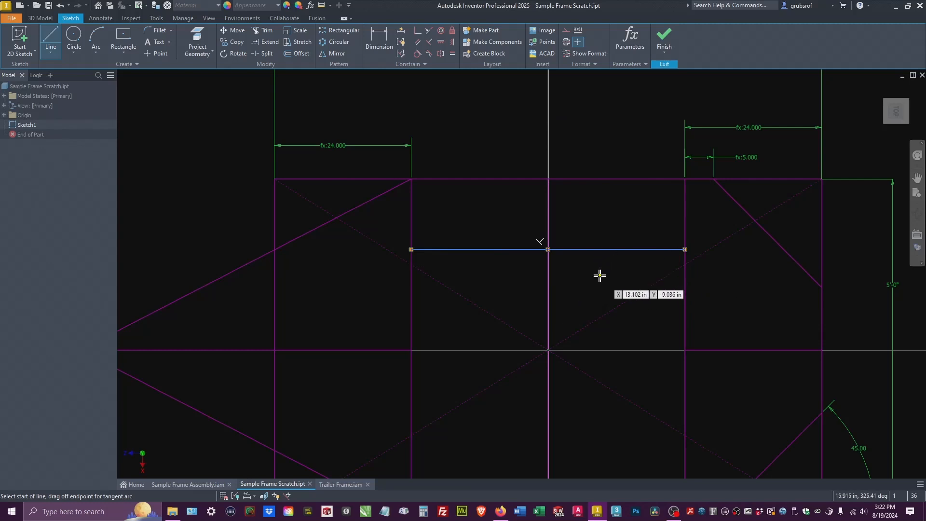
pyautogui.scroll(-3)
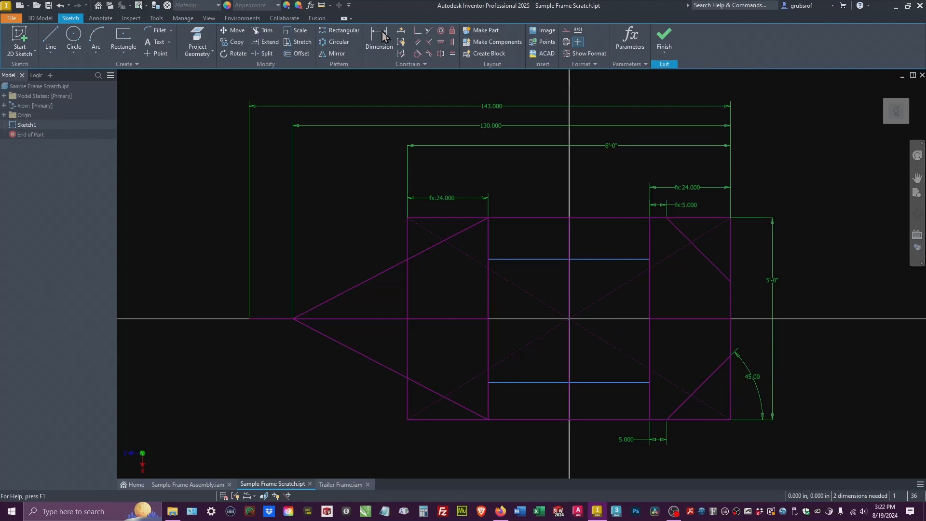
# Step: Dimension both stringer lines 20 in from the frame sides and finish the sketch
pyautogui.click(379, 35)
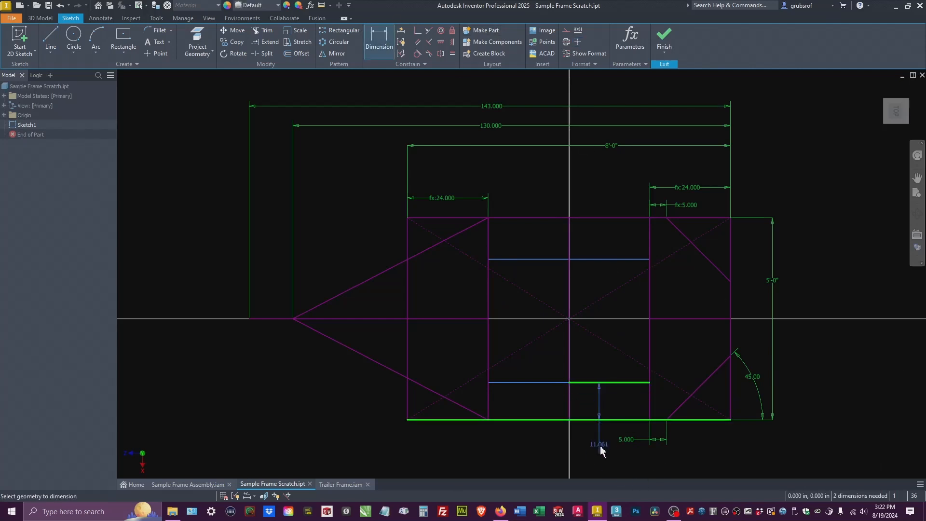
pyautogui.click(598, 443)
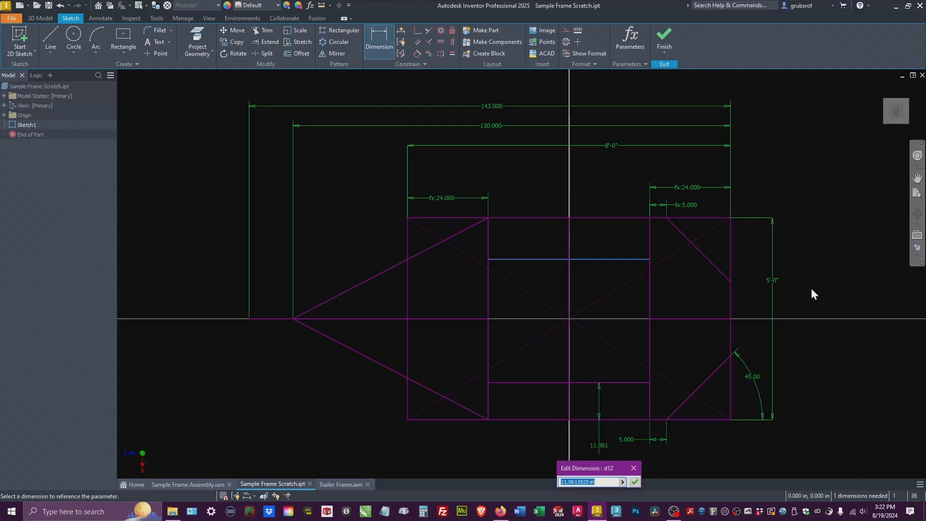
pyautogui.moveTo(772, 280)
pyautogui.write('d0')
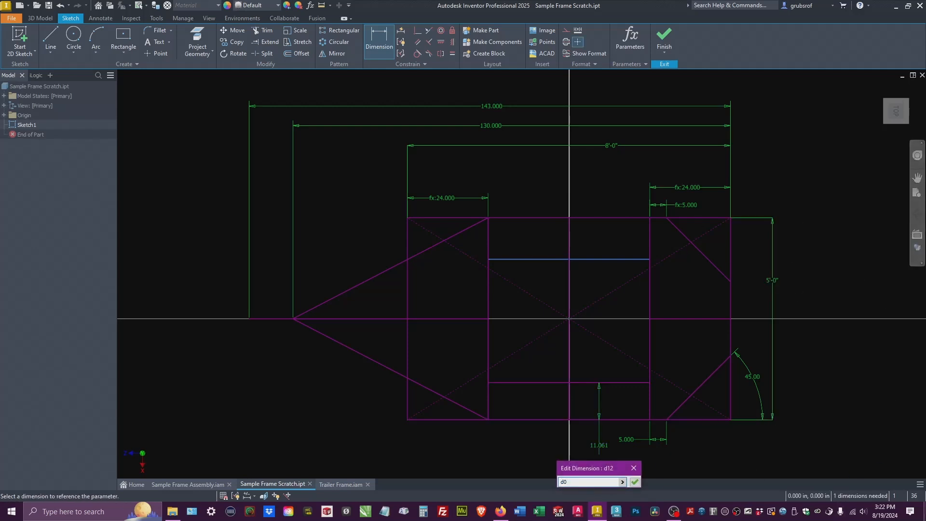
pyautogui.write('/')
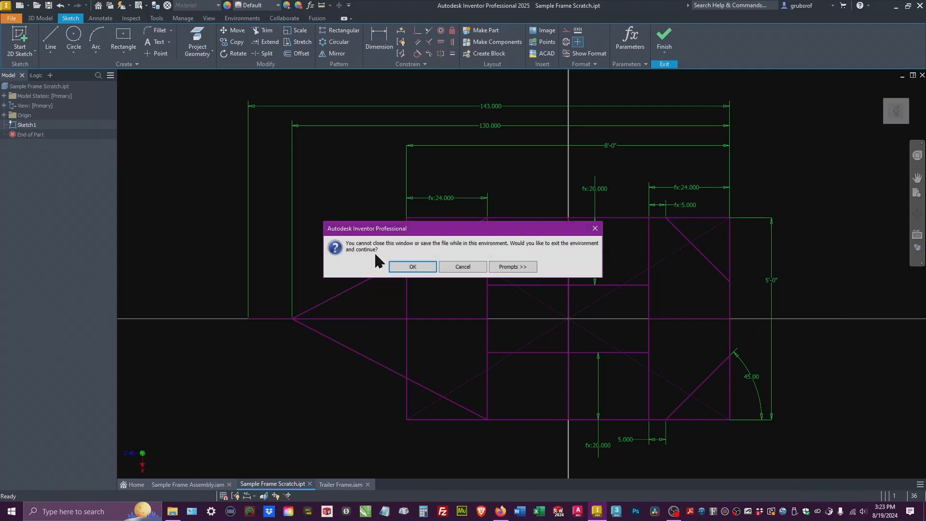
pyautogui.click(412, 267)
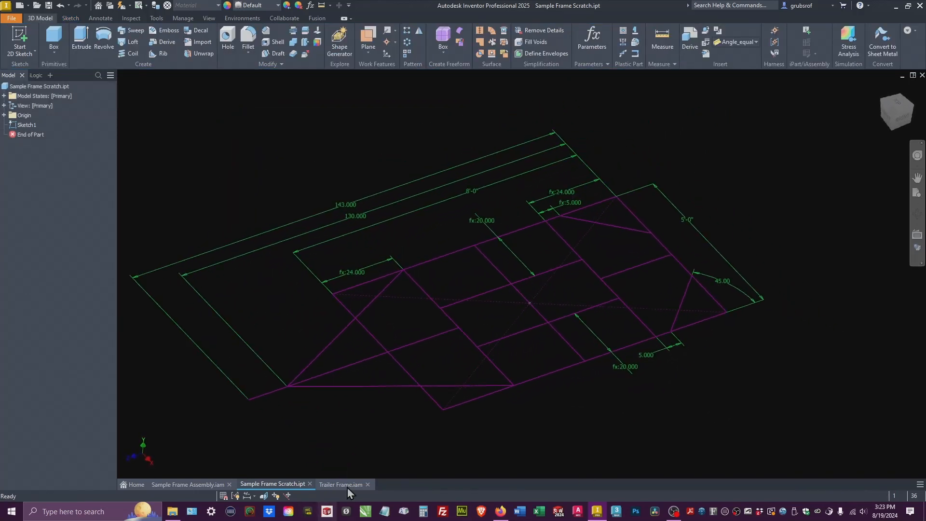
# Step: Insert five 3 x 2 x 1/8 tube stringers on the skeleton's longitudinal lines, accepting default names
pyautogui.click(341, 484)
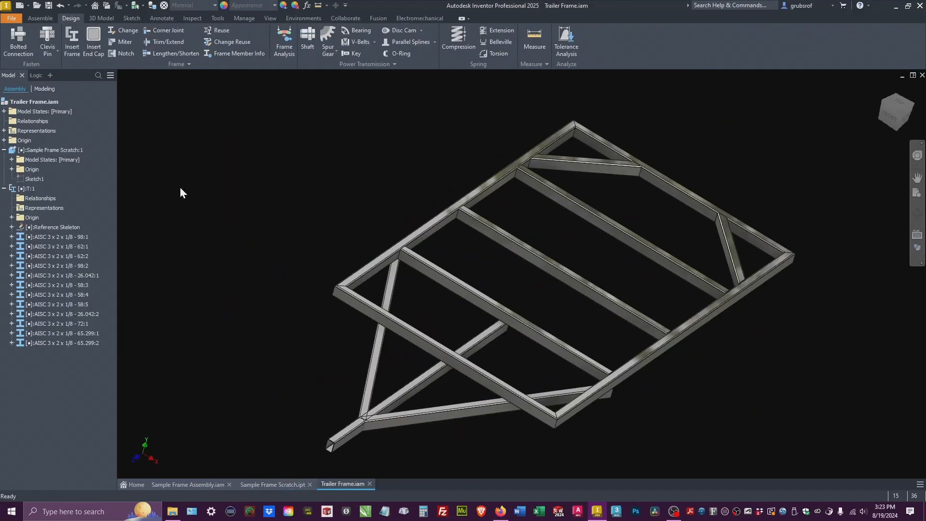
pyautogui.rightClick(29, 189)
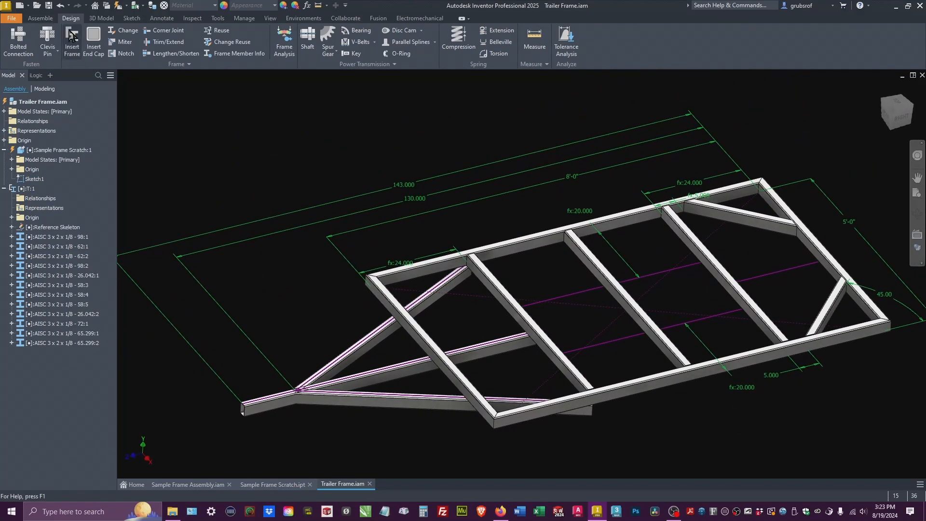
pyautogui.click(71, 41)
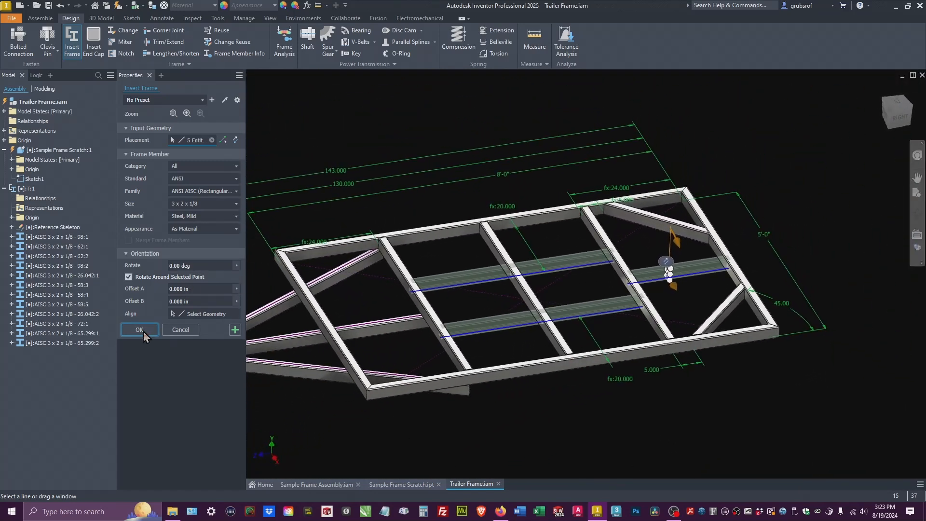
pyautogui.click(139, 329)
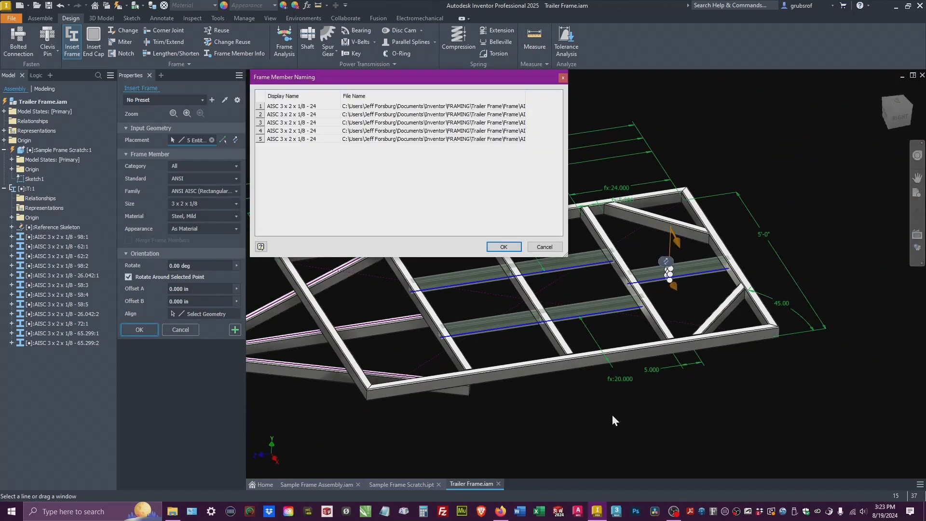
pyautogui.click(502, 247)
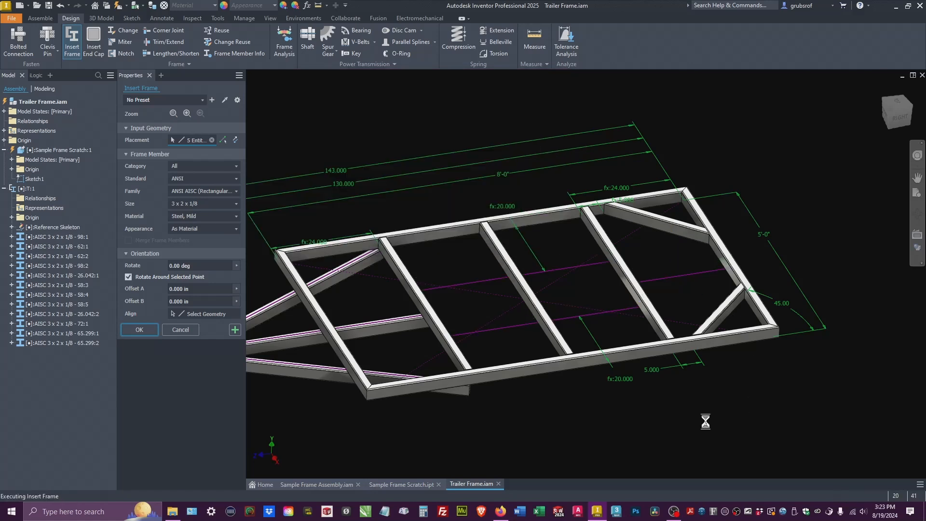
pyautogui.click(139, 329)
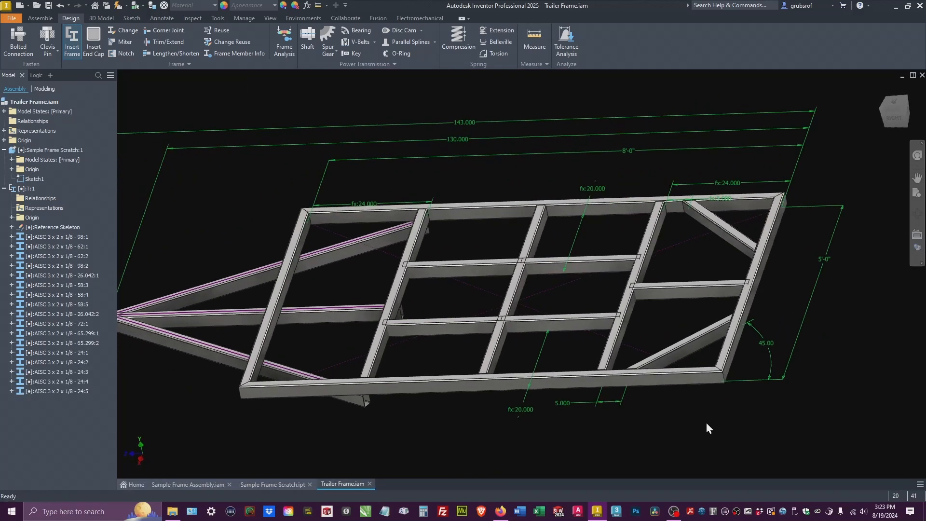
pyautogui.scroll(3)
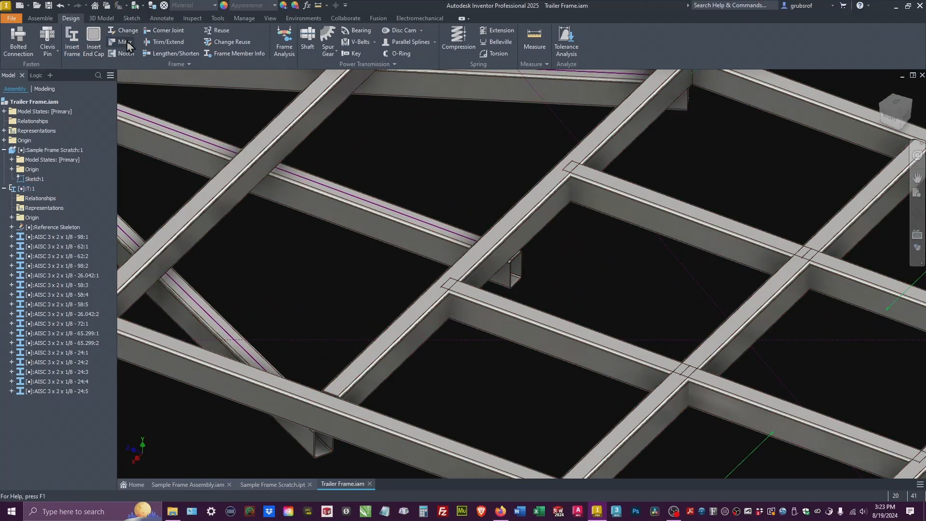
# Step: Trim the five stringers against the crossmember faces so each is 22 long
pyautogui.click(171, 42)
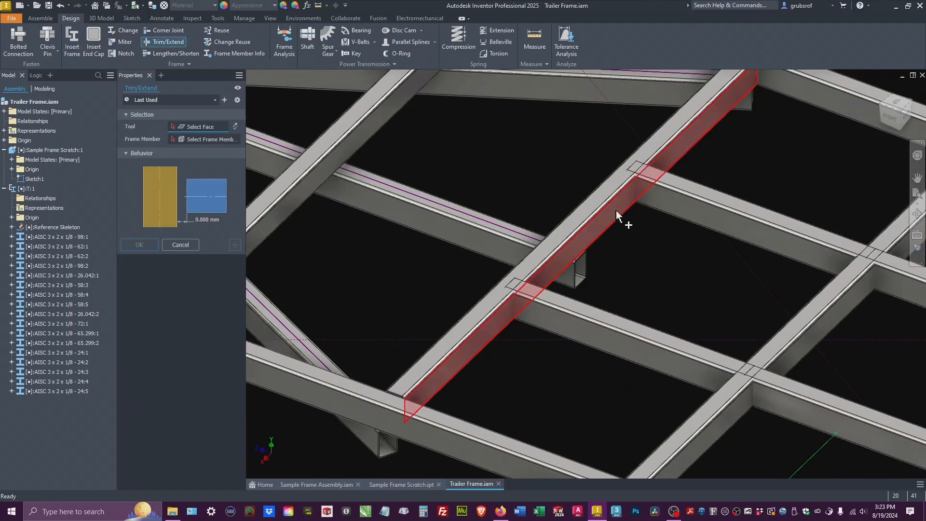
pyautogui.click(617, 215)
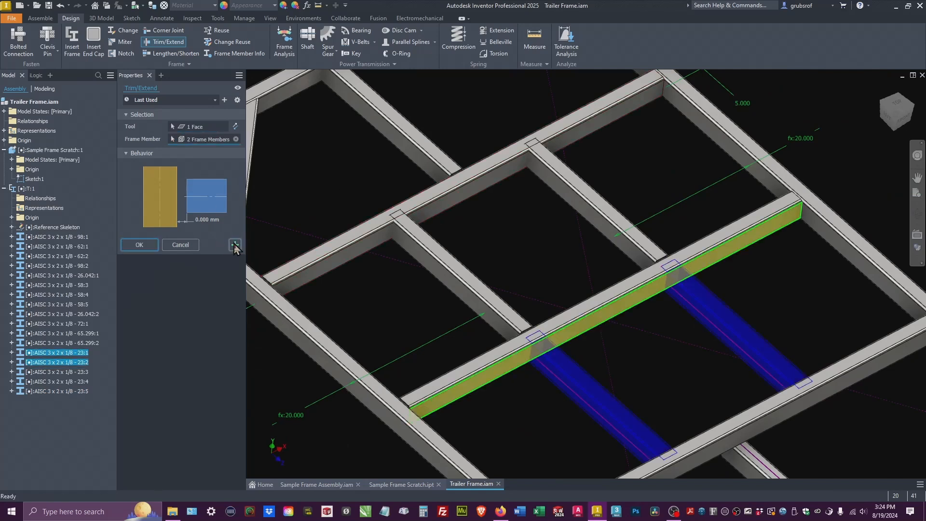
pyautogui.click(139, 245)
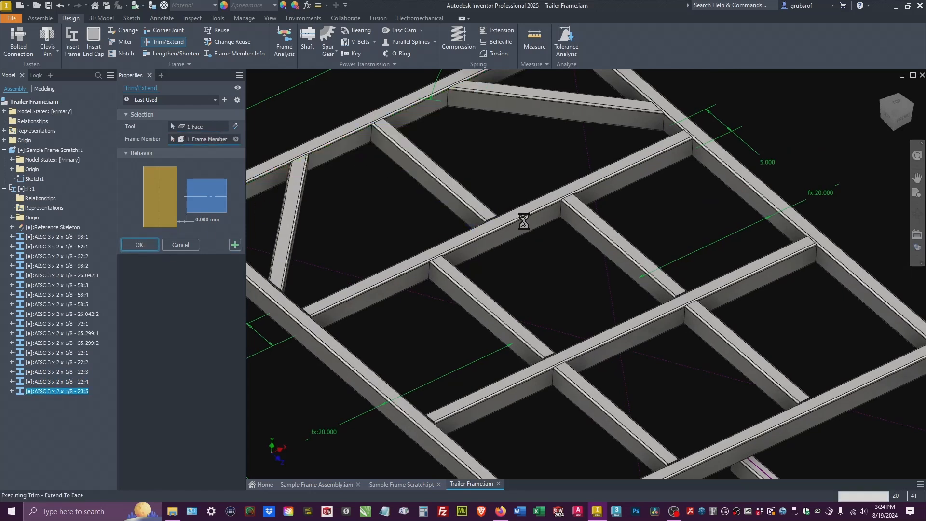
pyautogui.rightClick(33, 179)
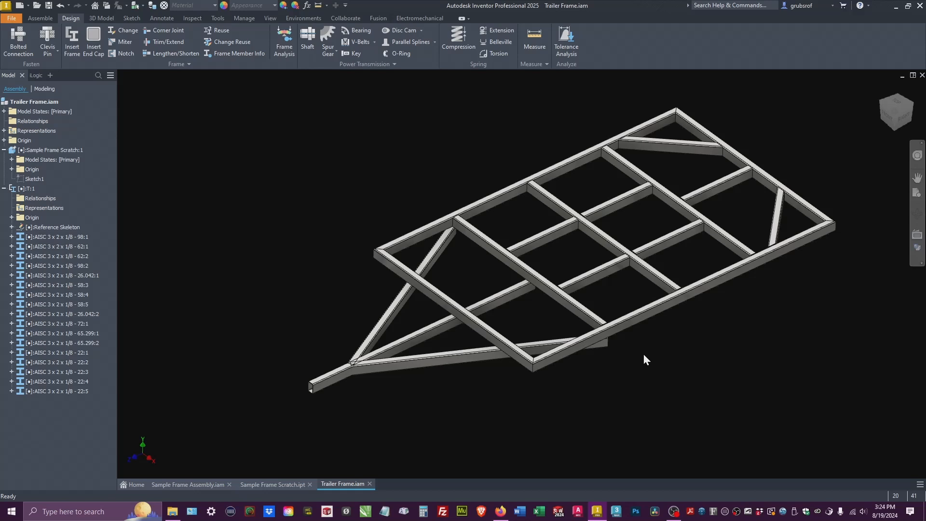
pyautogui.moveTo(649, 362)
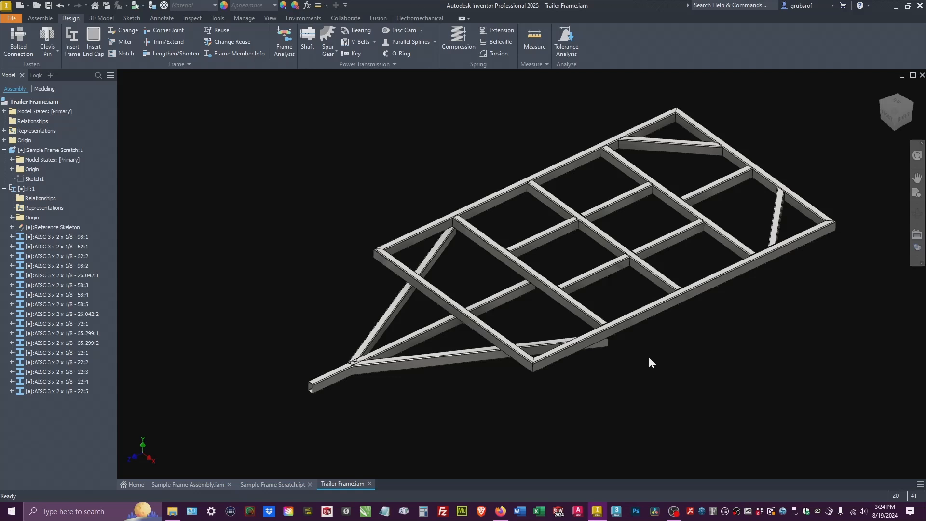
pyautogui.moveTo(588, 366)
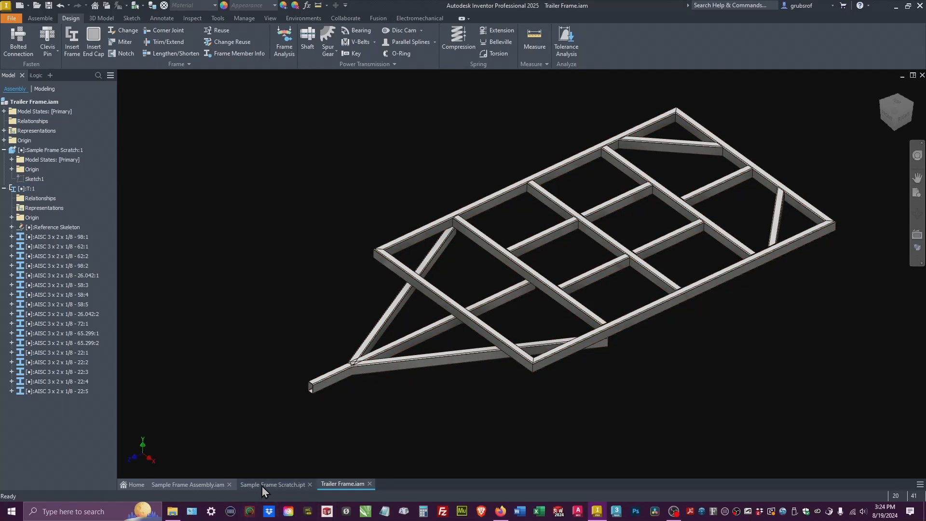
# Step: In Sample Frame Scratch.ipt, change the 130.000 length dimension to 9'-0" overall
pyautogui.click(274, 484)
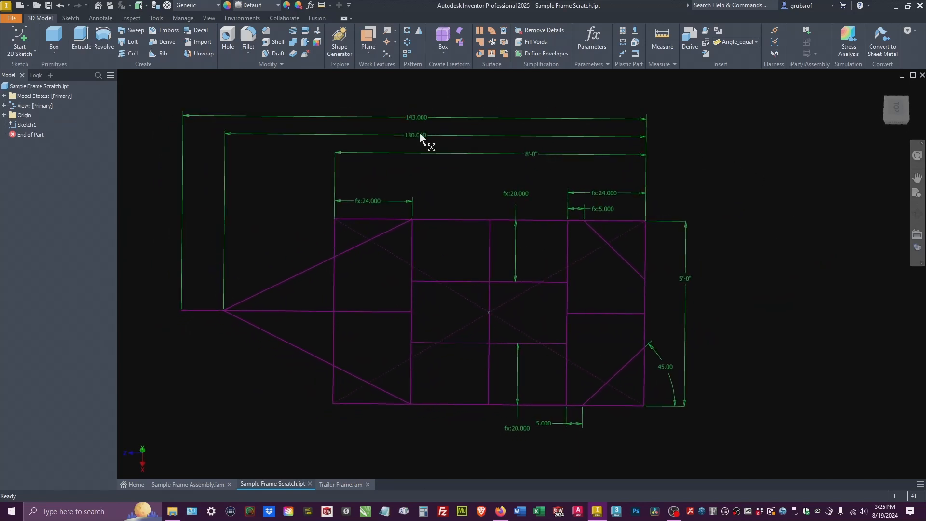
pyautogui.doubleClick(415, 134)
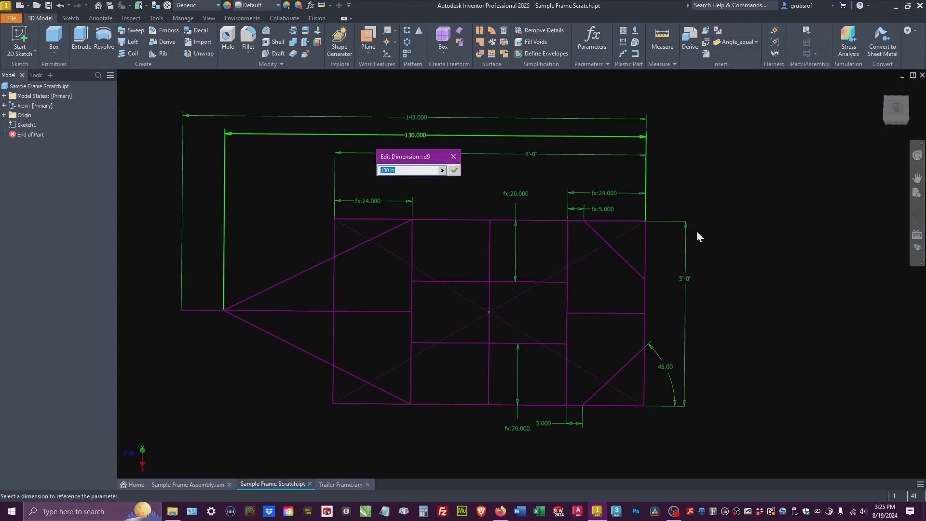
pyautogui.moveTo(458, 134)
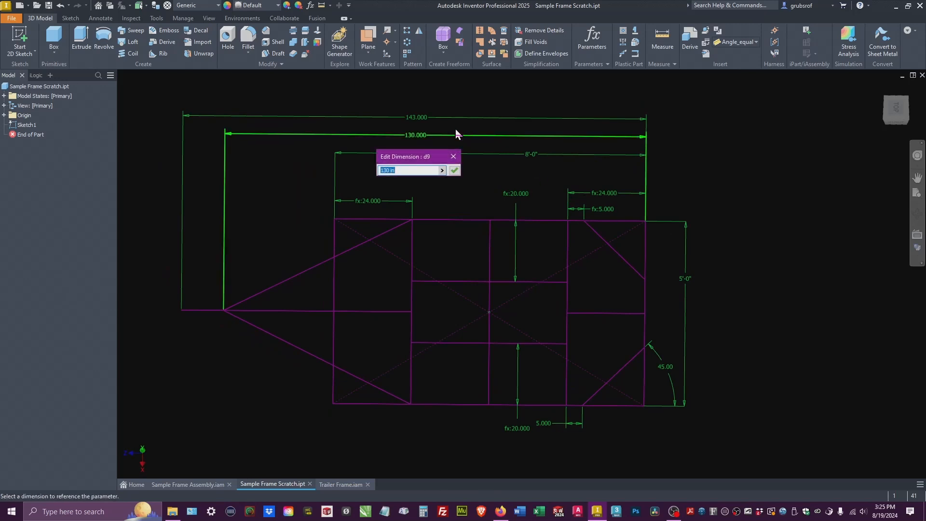
pyautogui.click(532, 154)
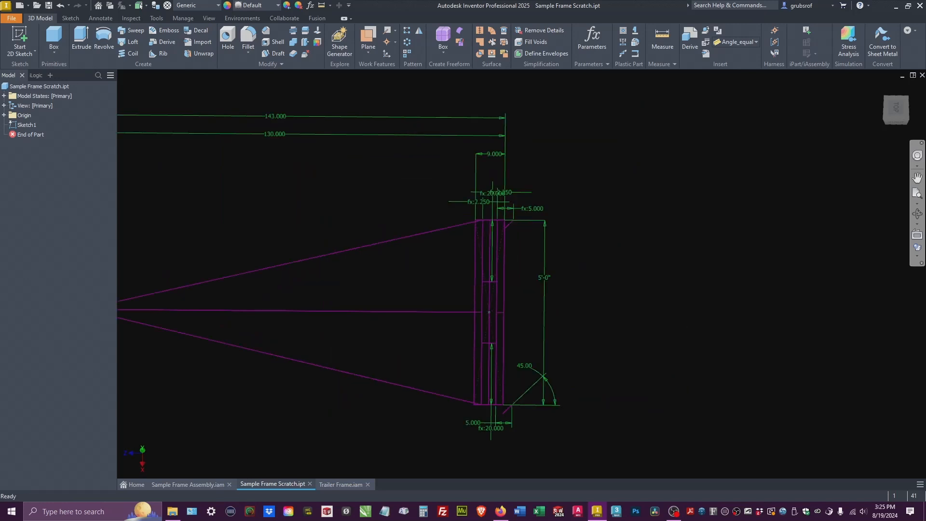
pyautogui.moveTo(544, 174)
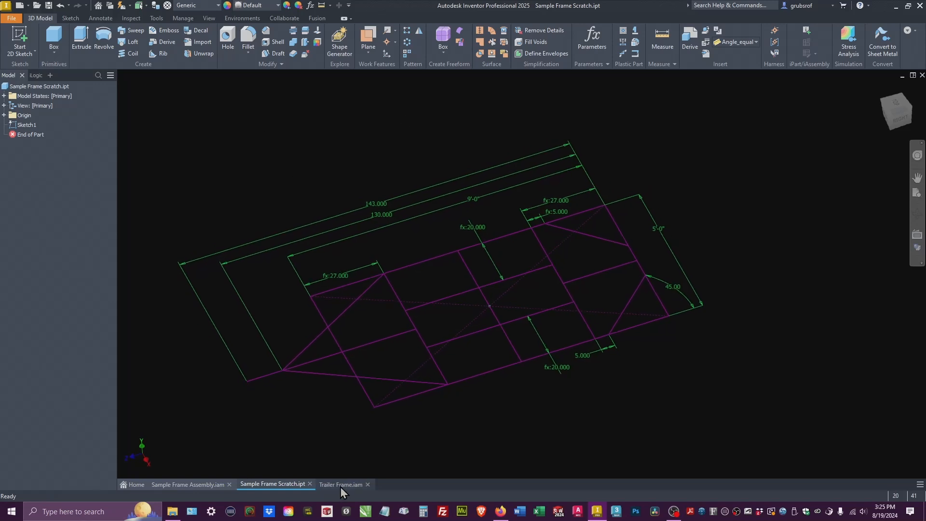
# Step: Let Trailer Frame.iam update to the 9'-0" skeleton, stringers now 25 long, then deselect
pyautogui.click(340, 484)
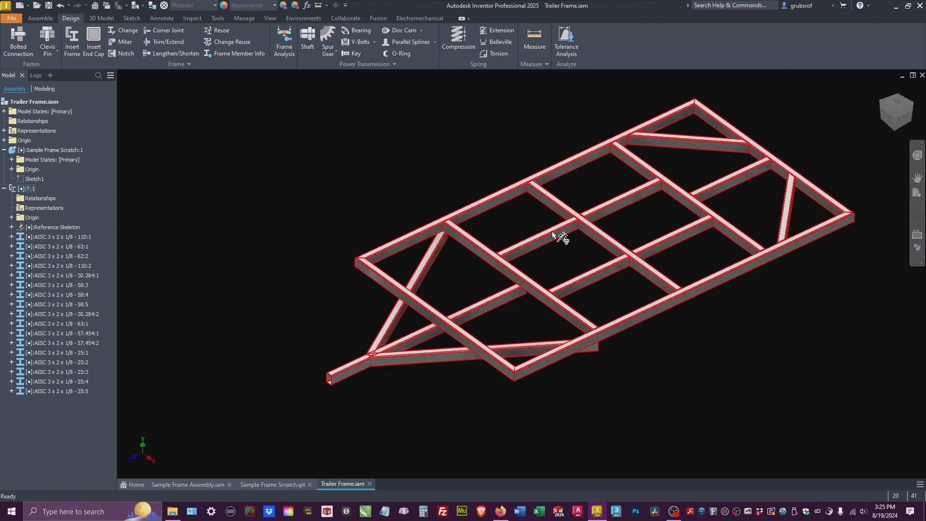
pyautogui.click(643, 228)
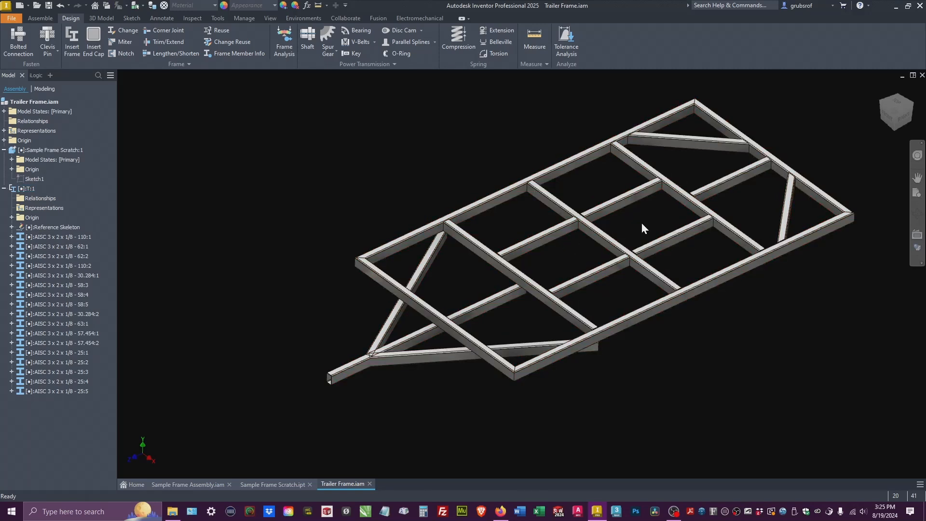